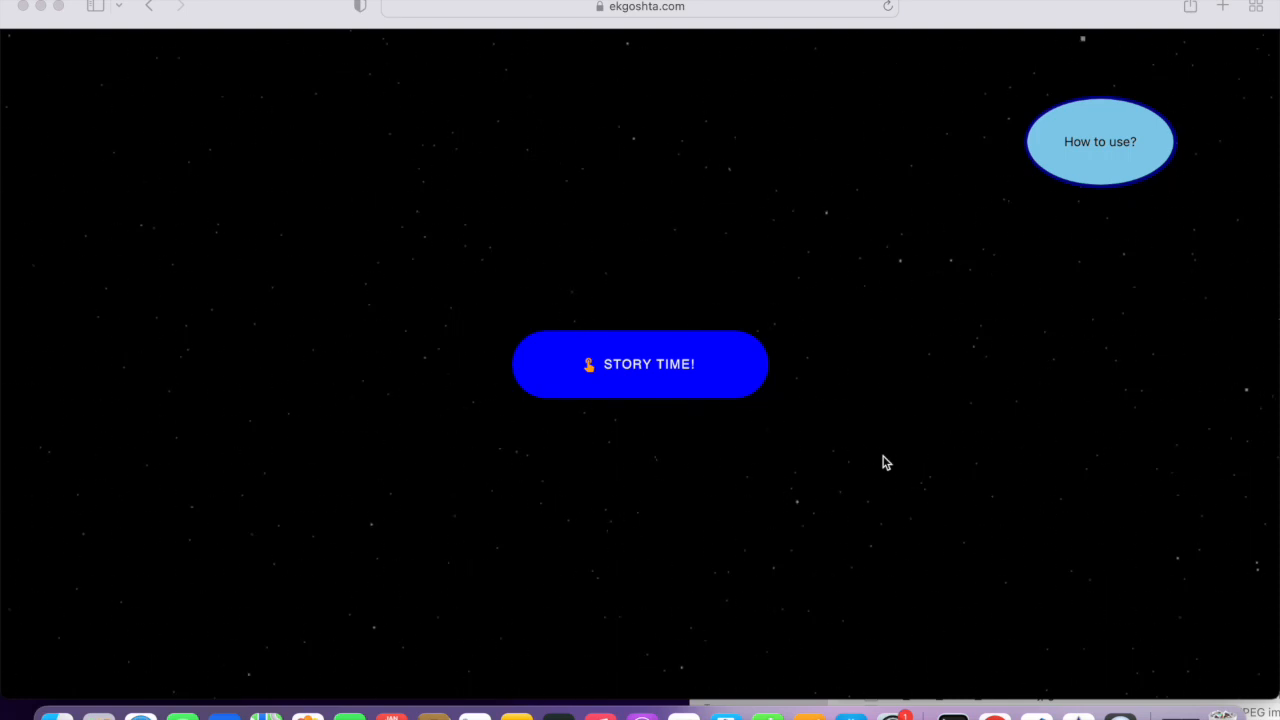
Start Story Time and dismiss Safari's blocked-popup notice to load the room page
left_click(640, 8)
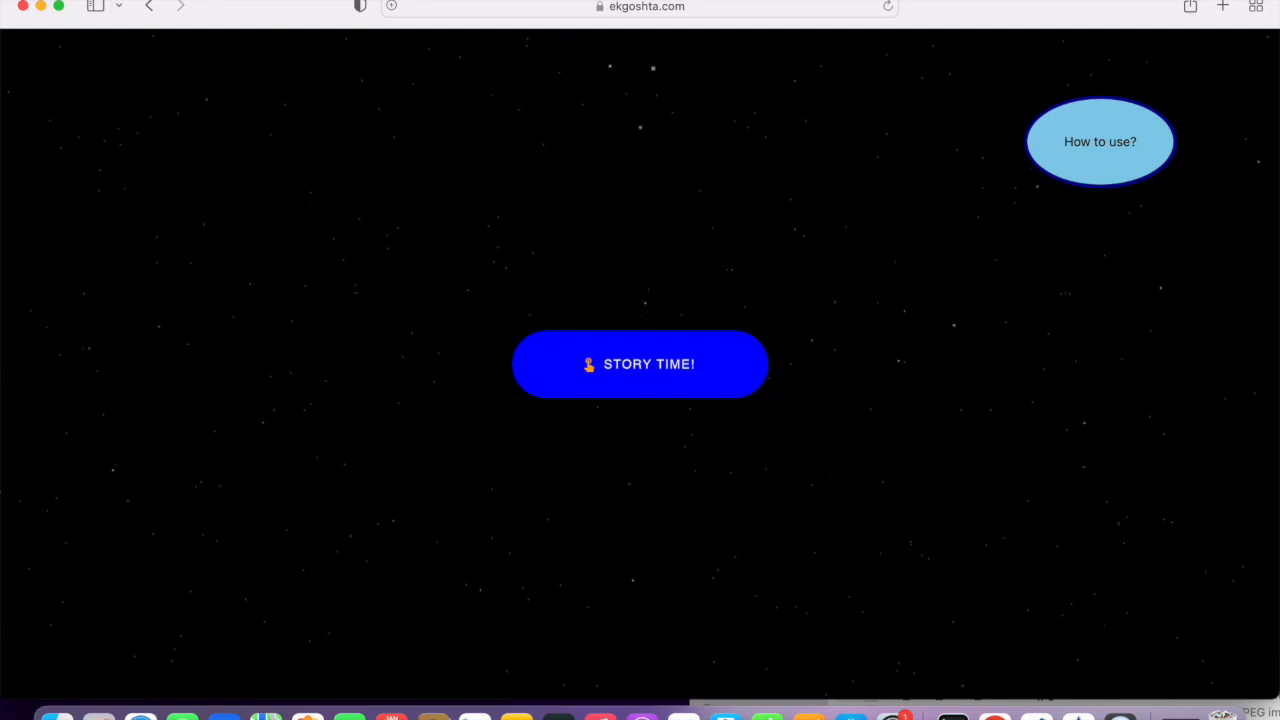
mouse_move(1100, 176)
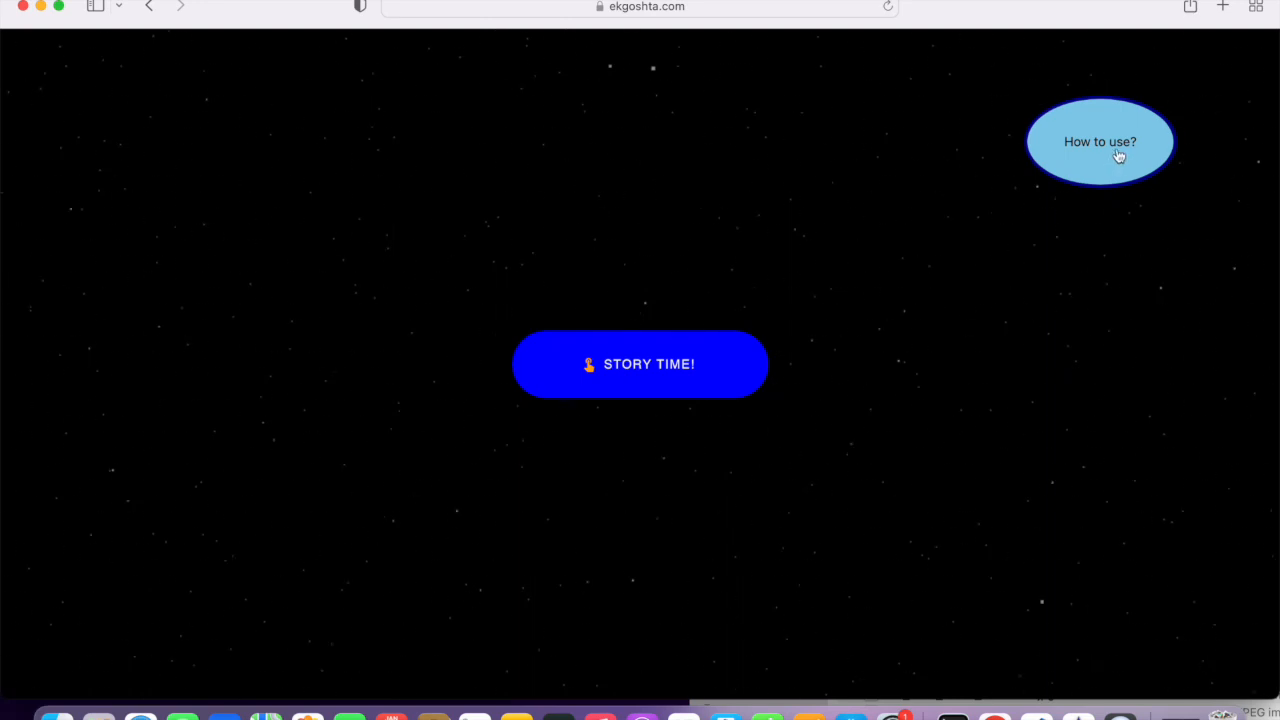
mouse_move(696, 206)
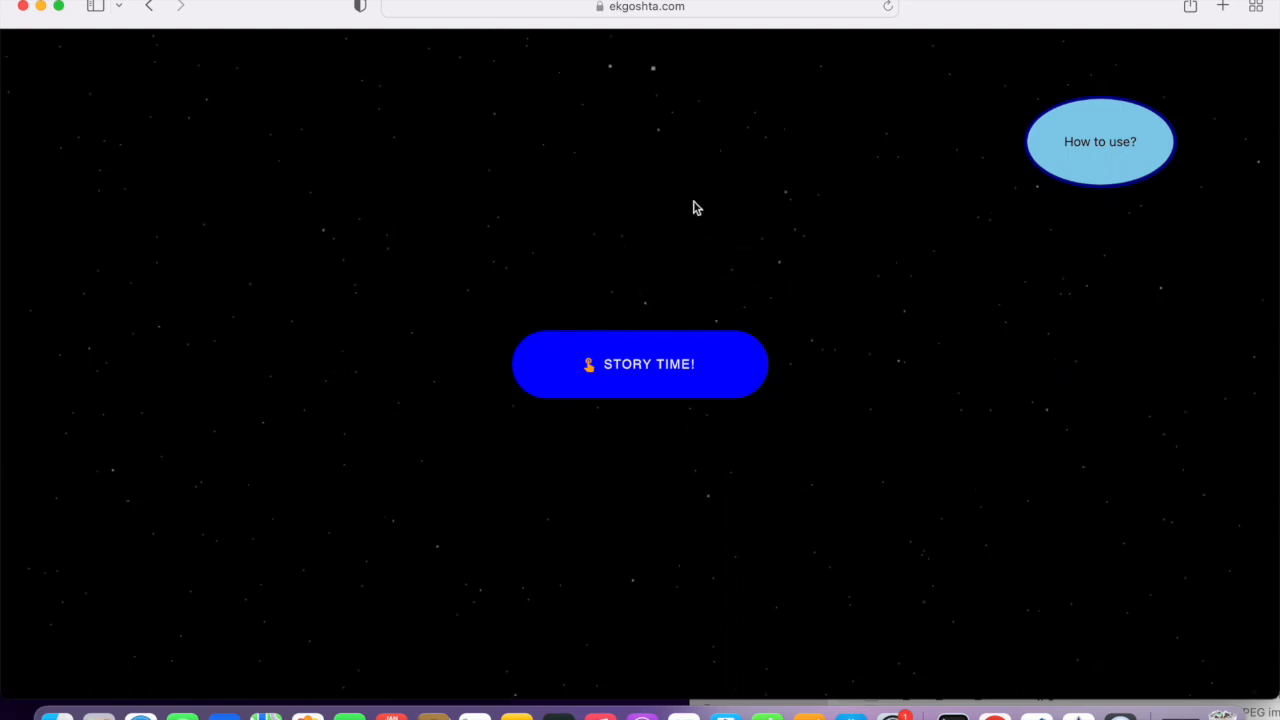
mouse_move(656, 370)
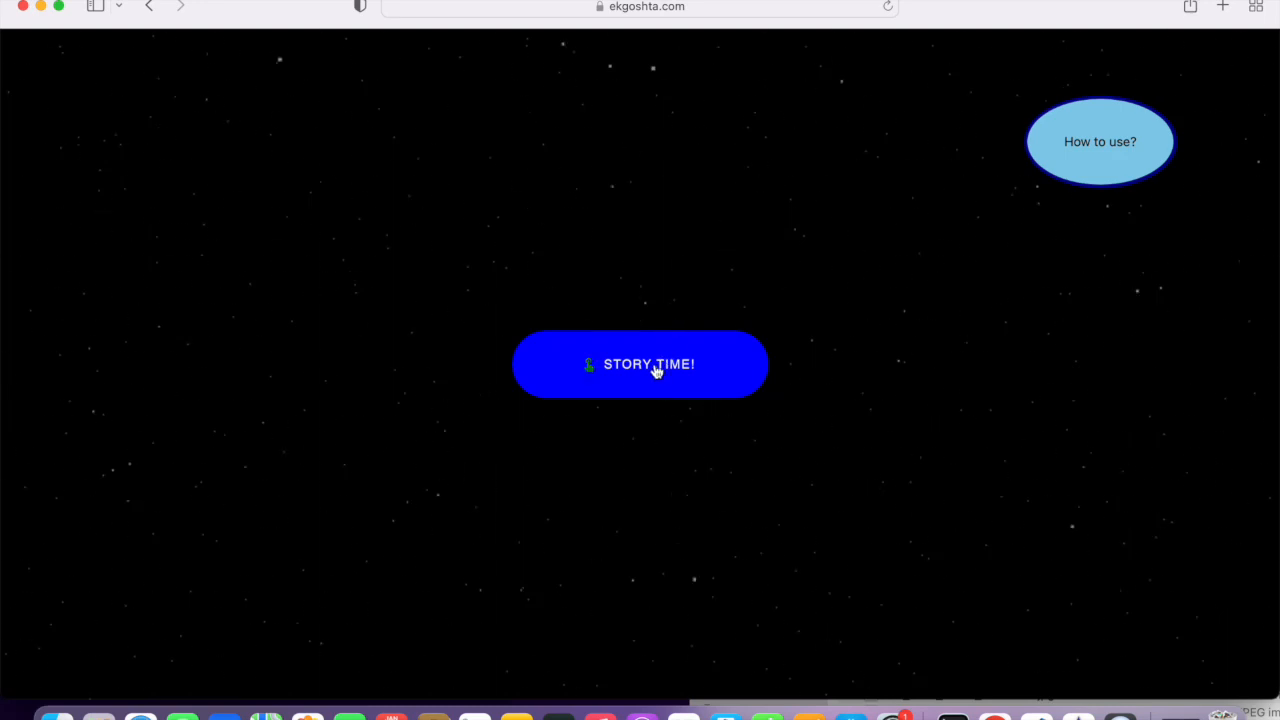
left_click(640, 364)
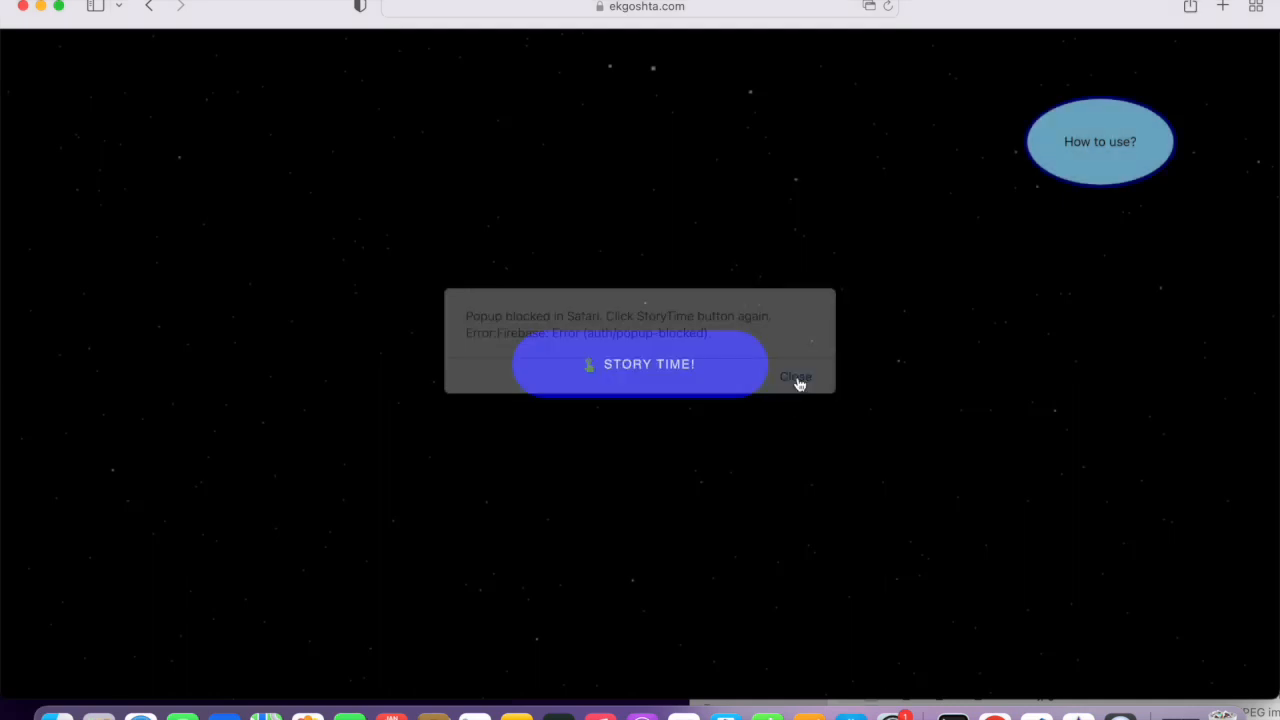
left_click(640, 364)
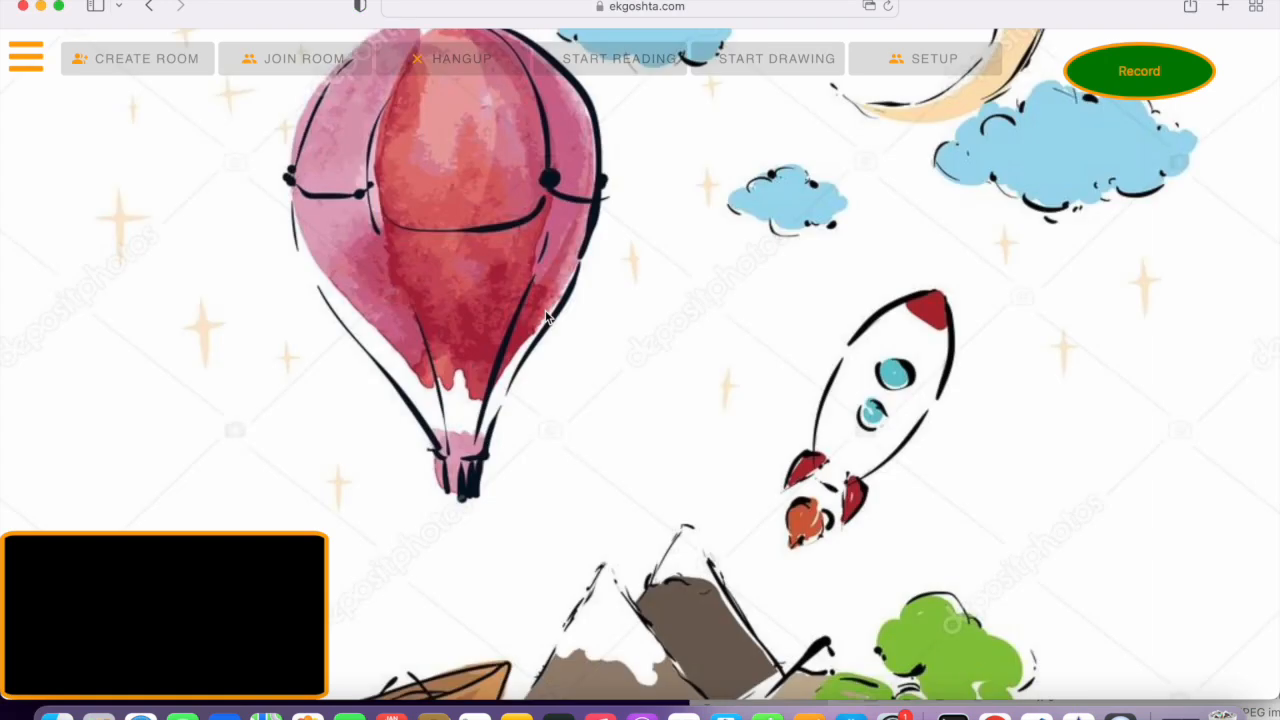
Allow EkGoshta to use the camera and microphone so the live video preview appears
left_click(1138, 70)
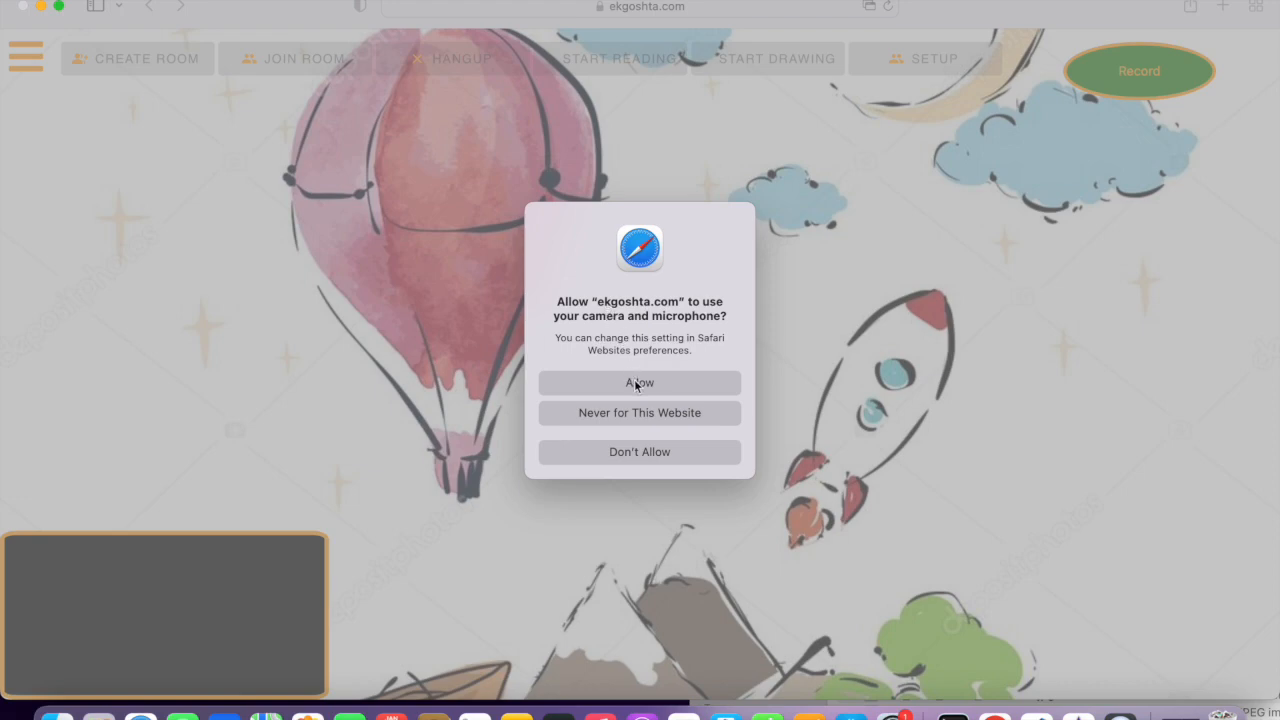
left_click(640, 382)
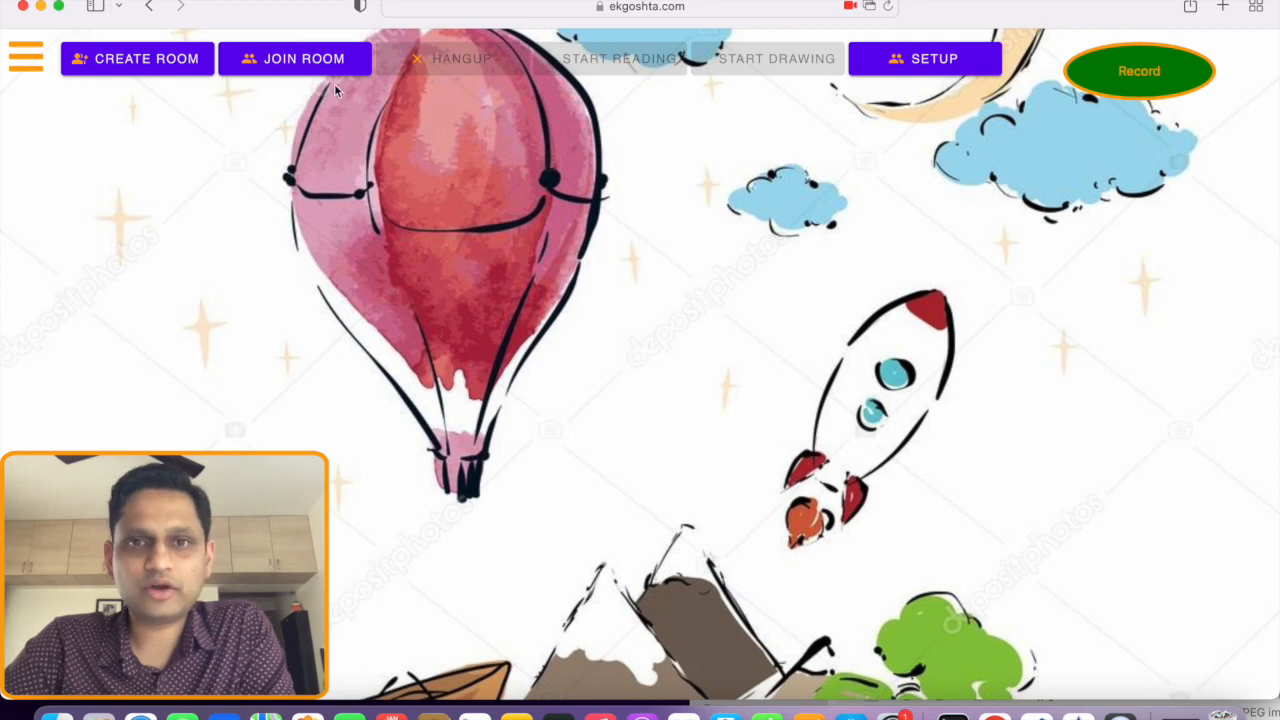
mouse_move(1136, 108)
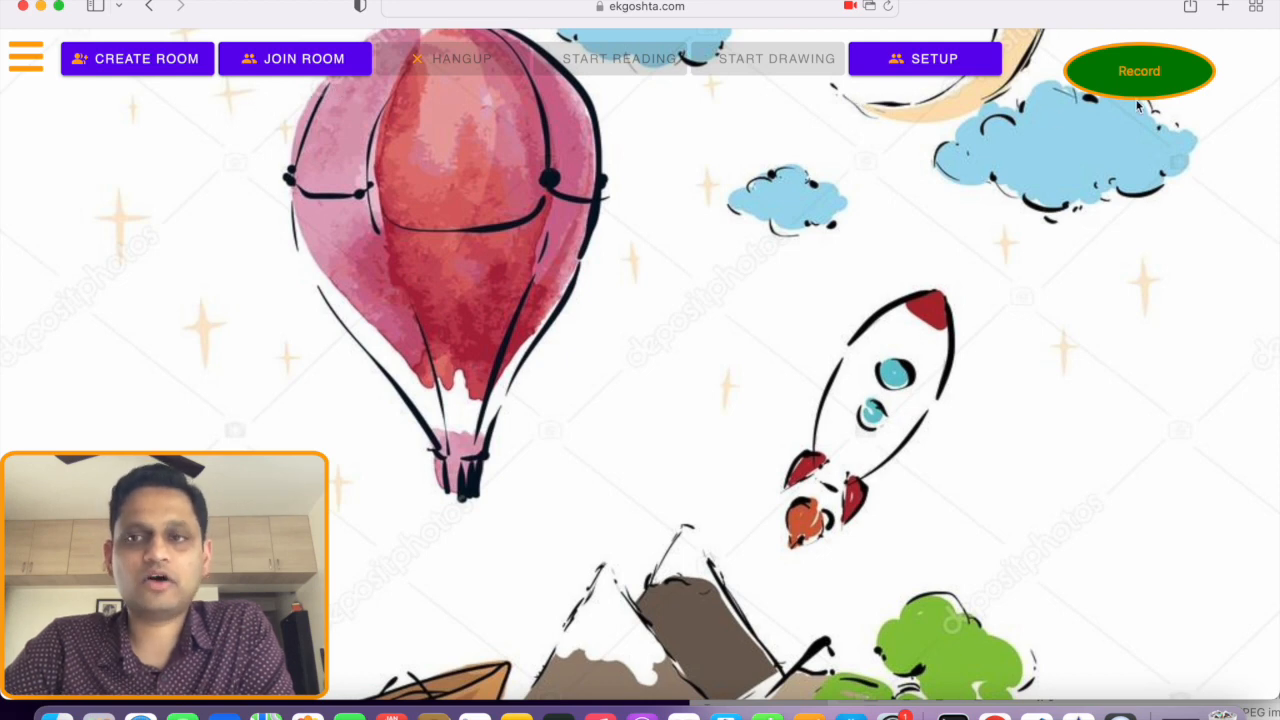
mouse_move(308, 188)
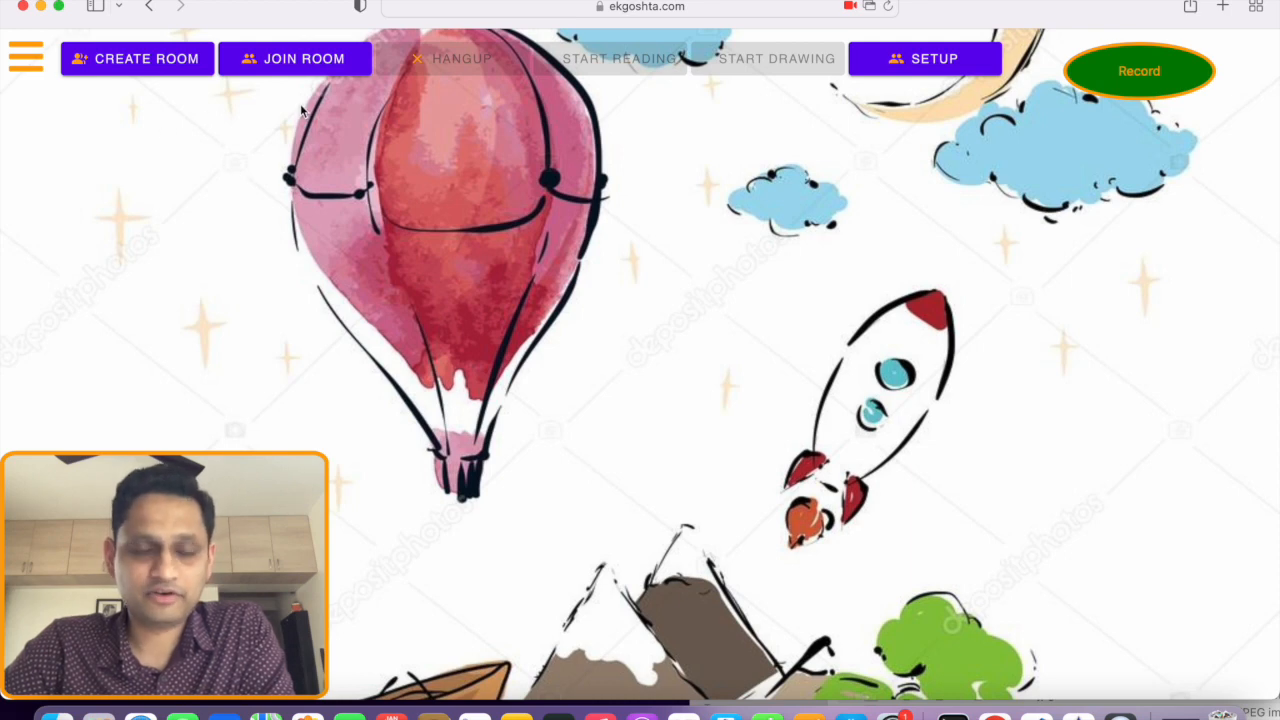
mouse_move(136, 96)
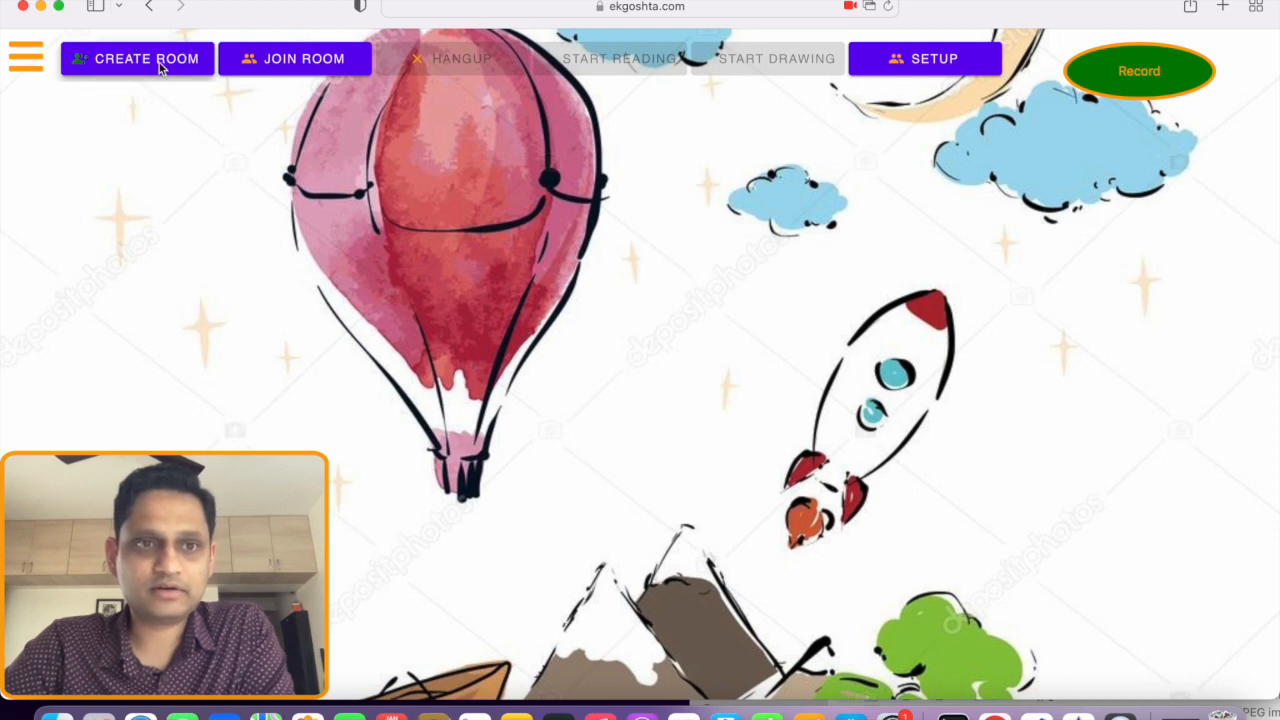
Create a new story room with its shareable link shown
left_click(136, 58)
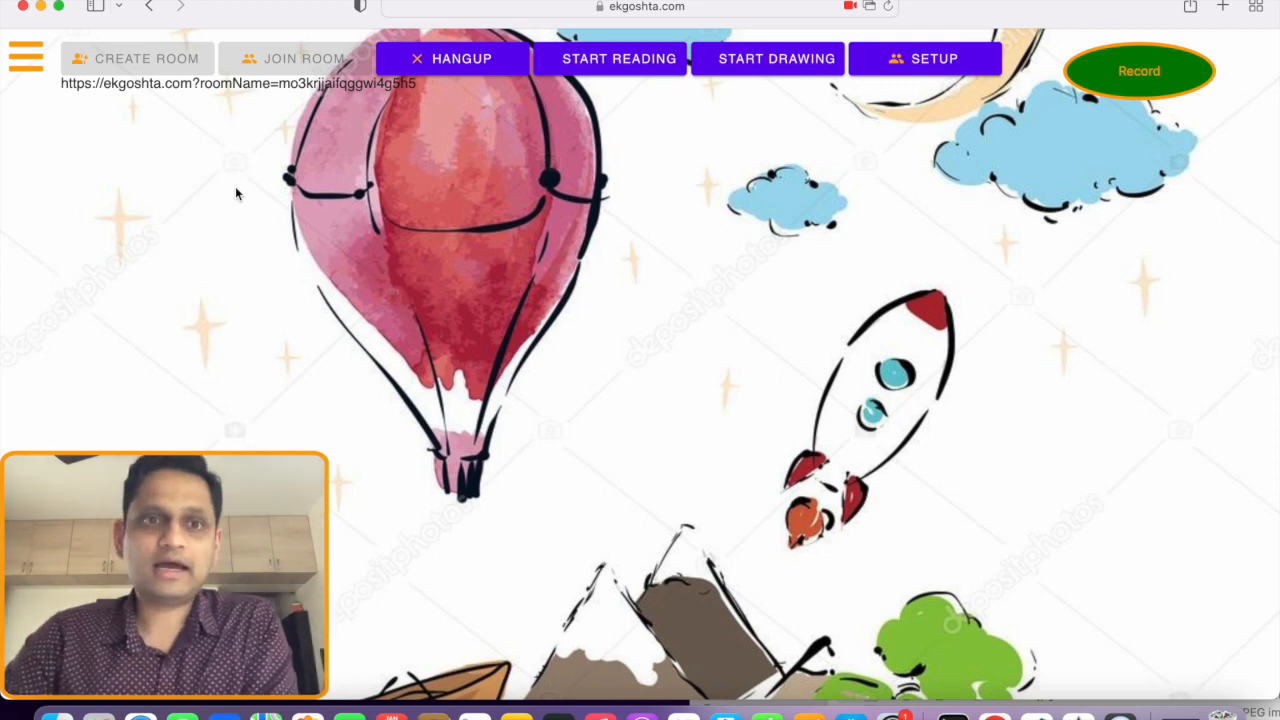
mouse_move(316, 198)
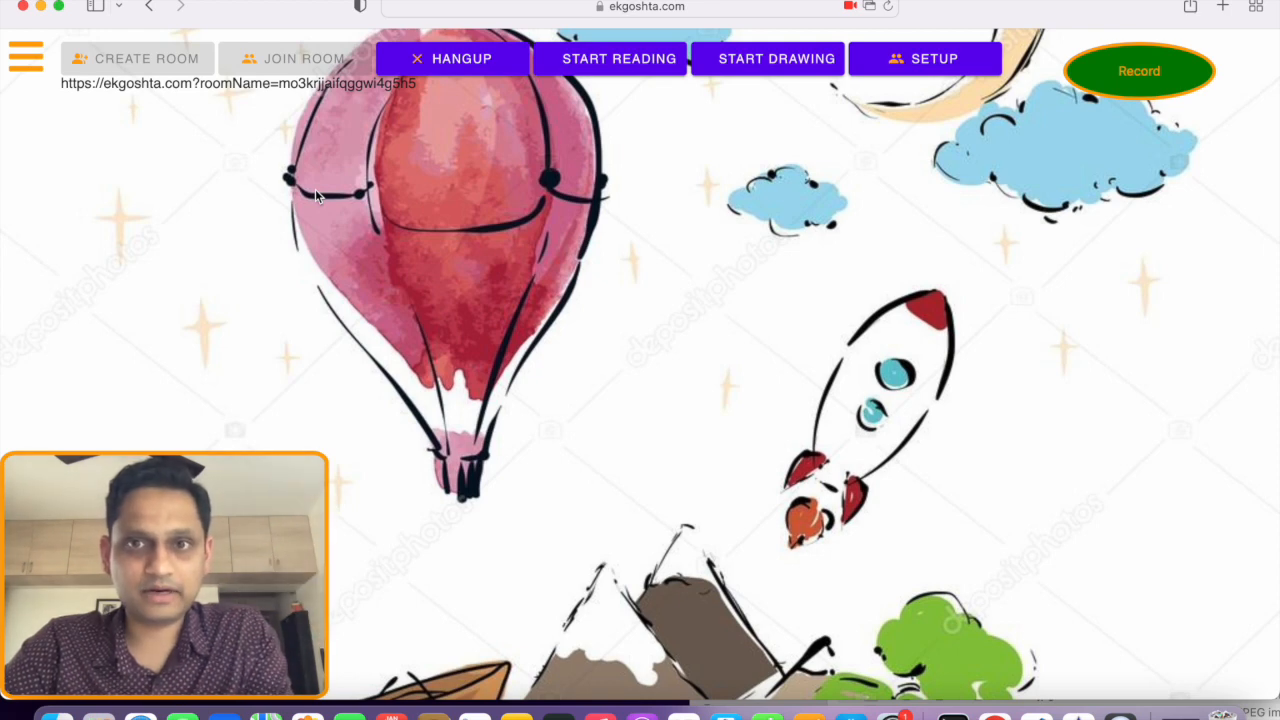
mouse_move(640, 122)
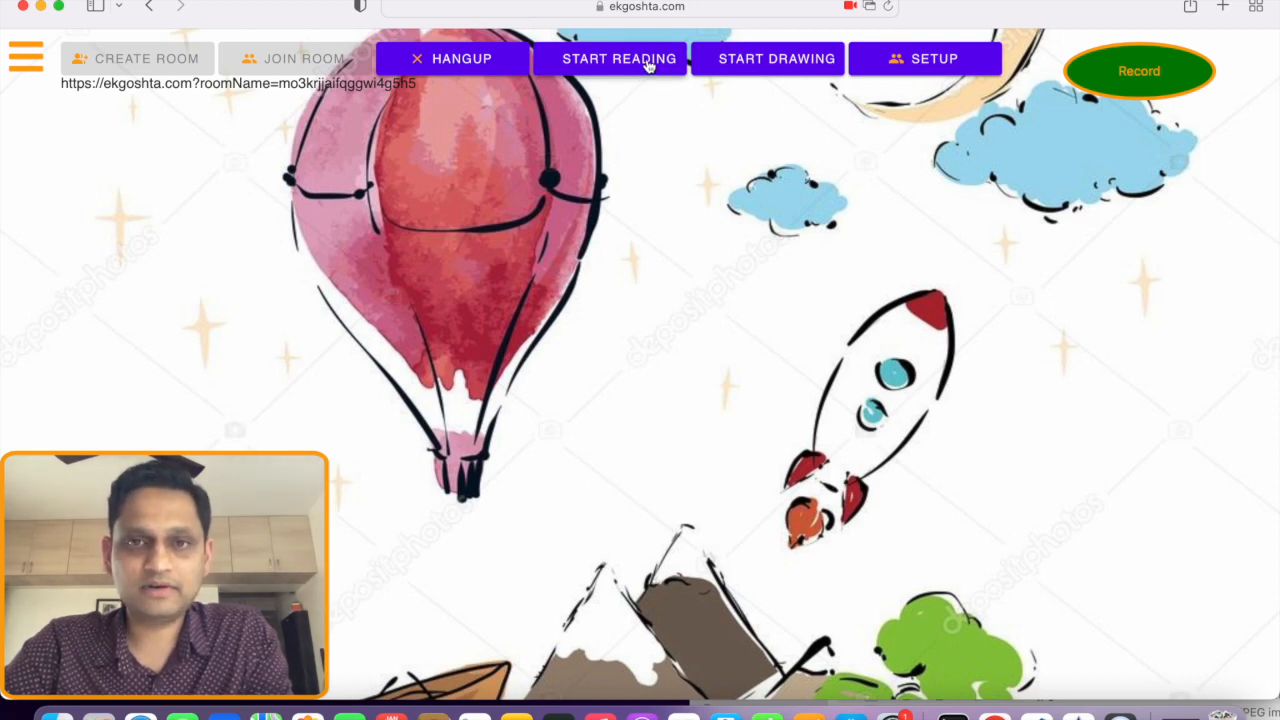
Start the shared reading session to show the Let's Read book panel
left_click(610, 58)
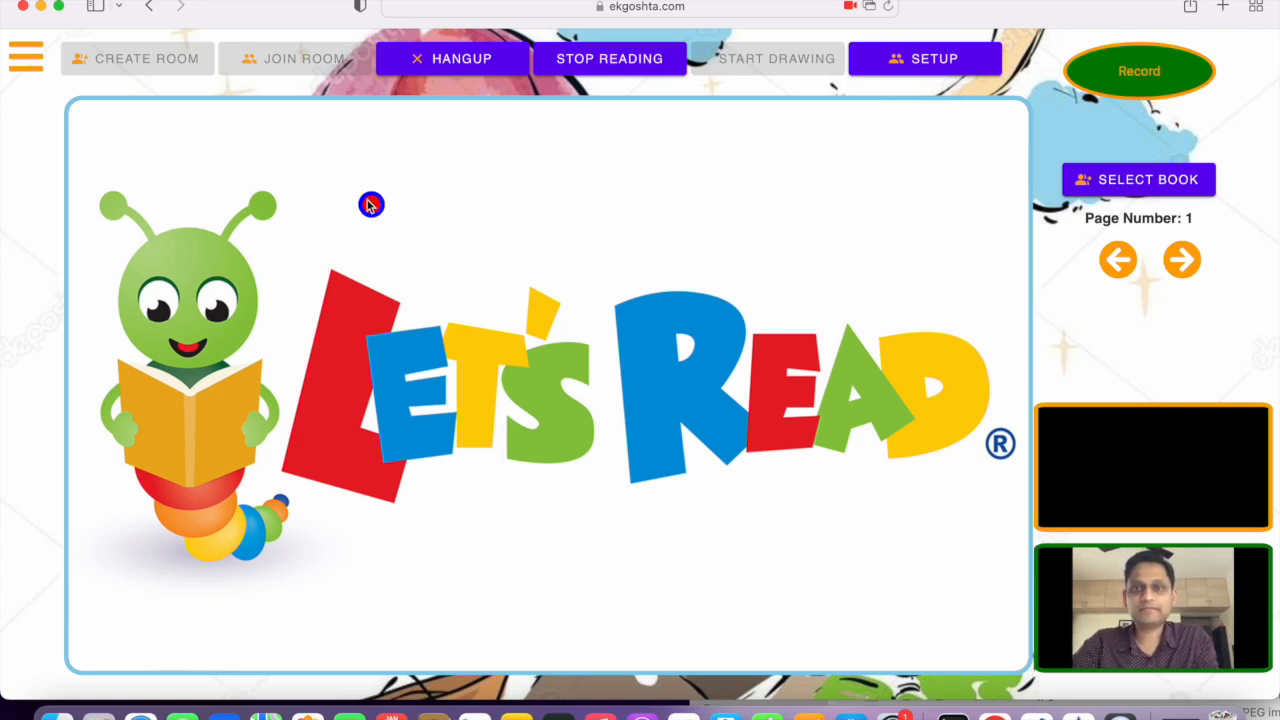
mouse_move(500, 212)
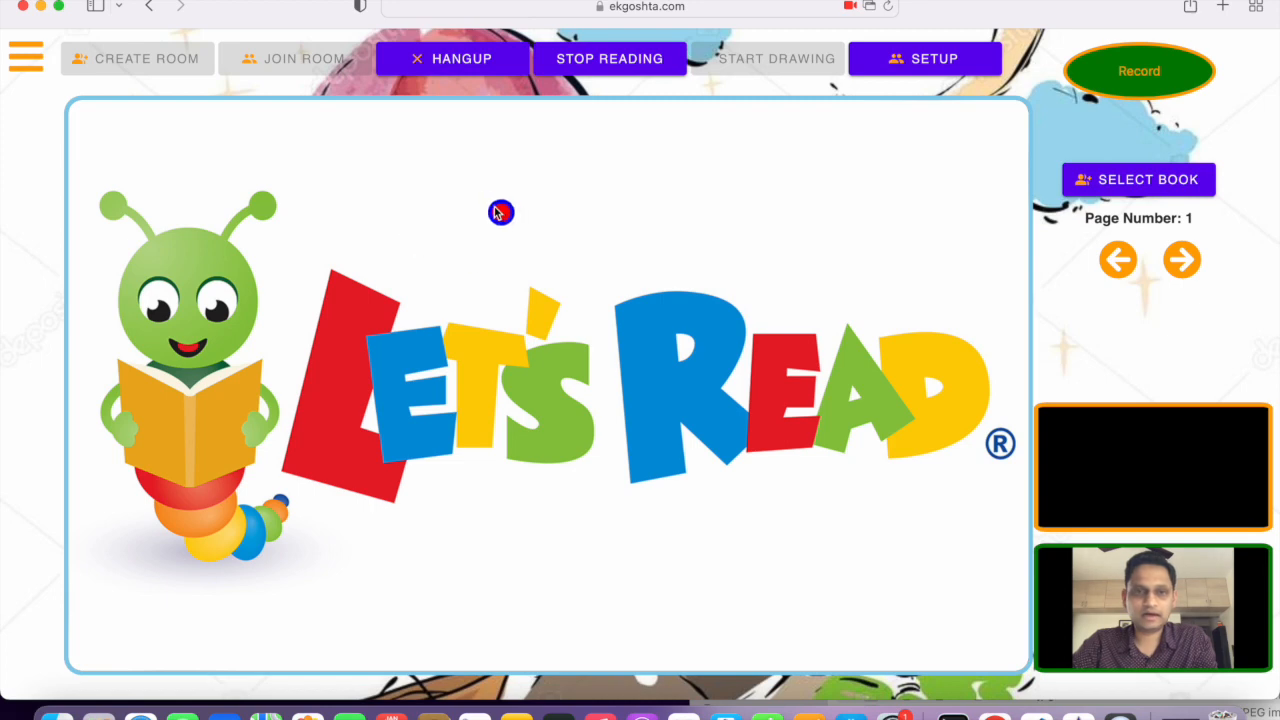
mouse_move(492, 226)
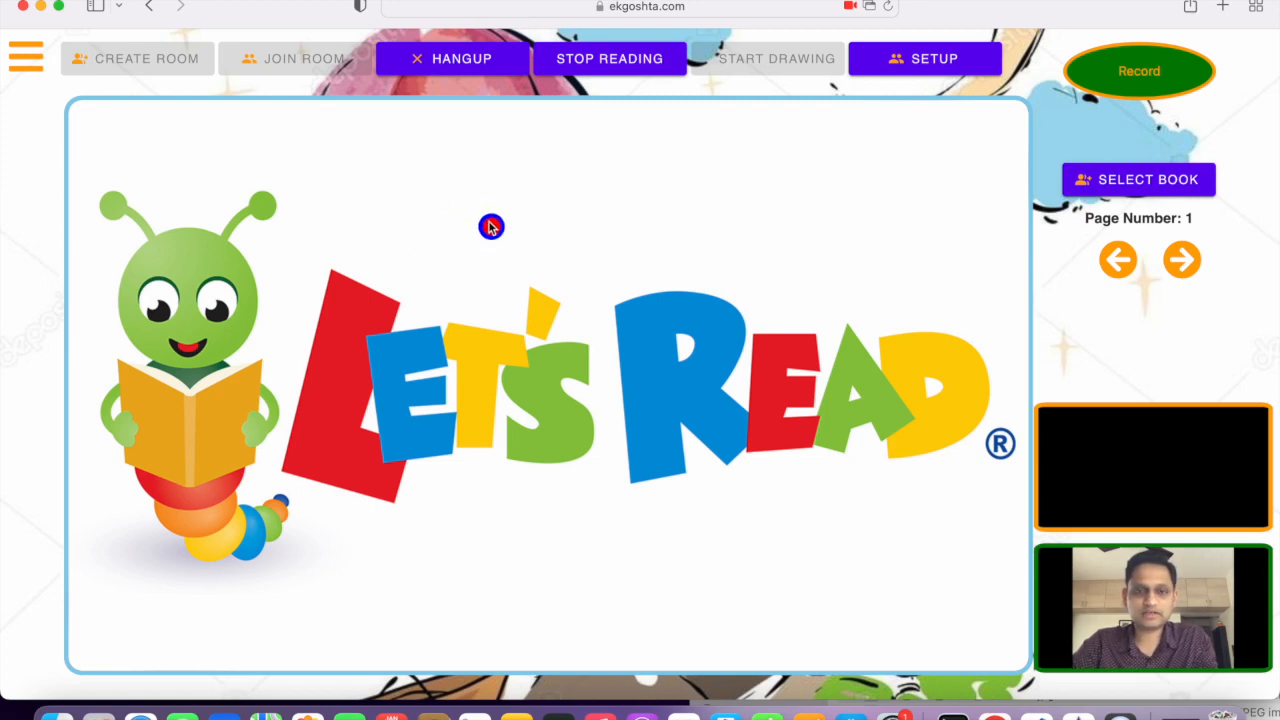
mouse_move(540, 212)
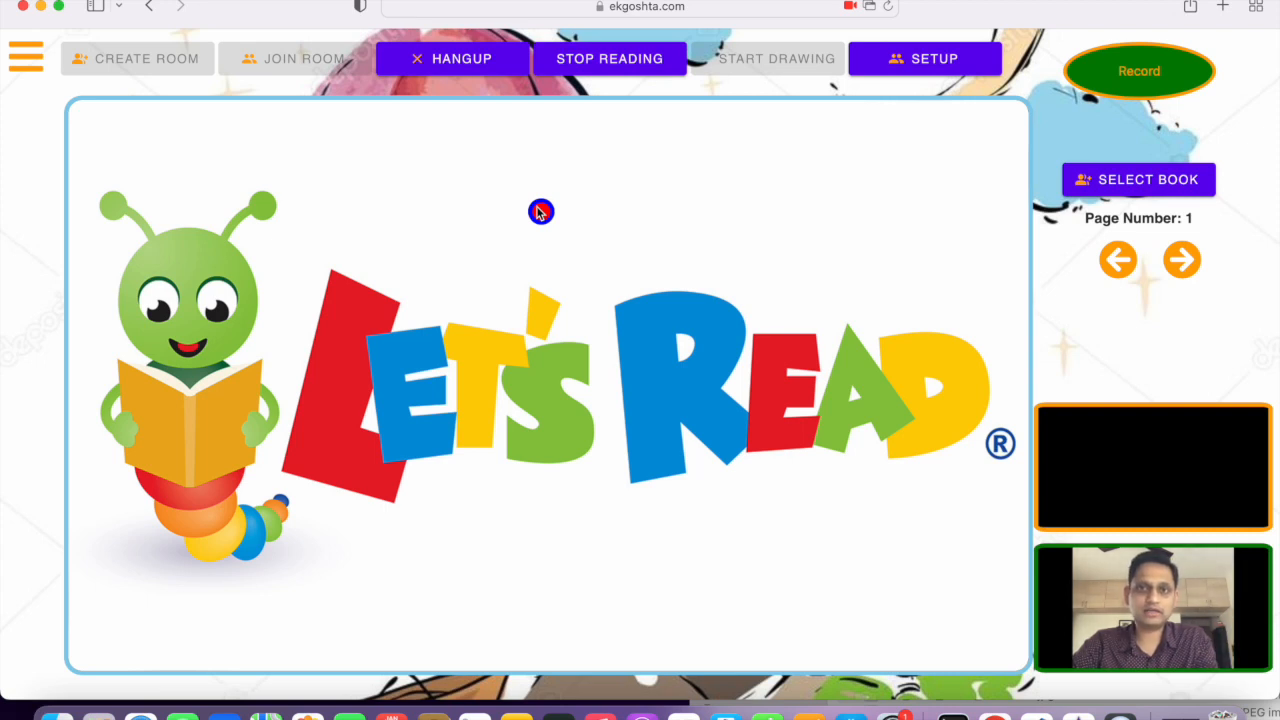
mouse_move(712, 224)
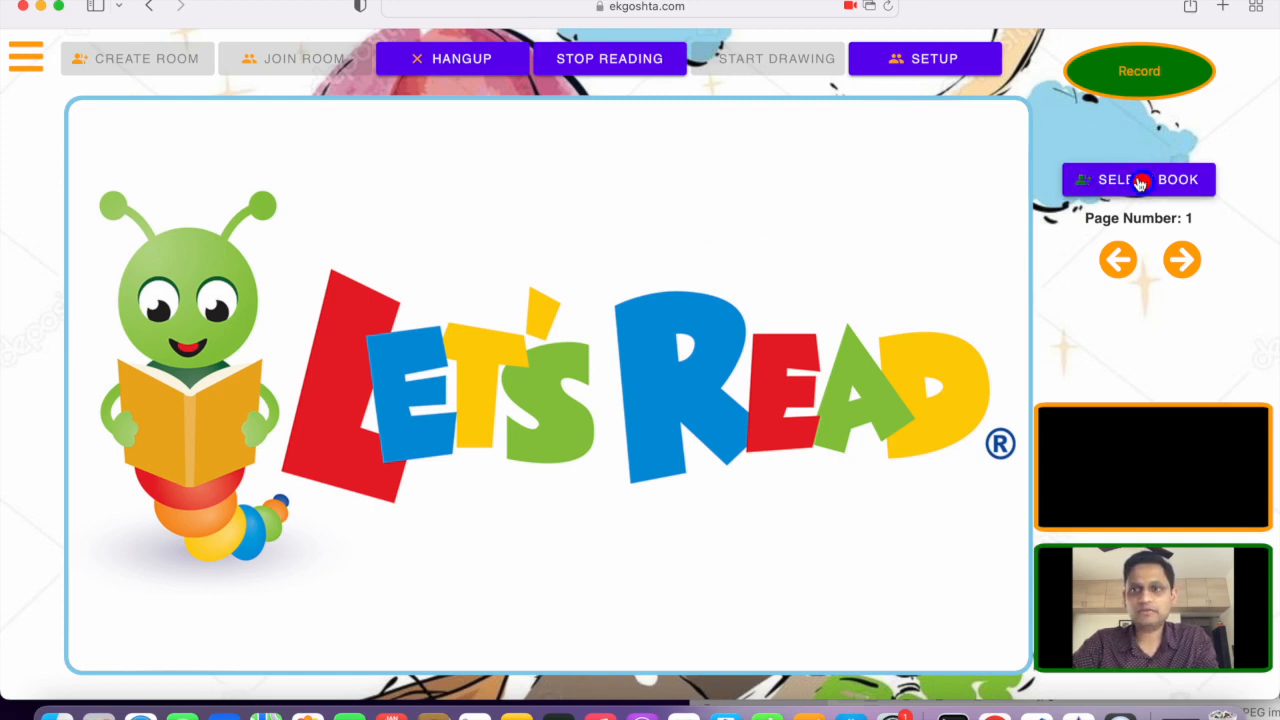
Browse the book collection down to A Beautiful Day and open it at page 1
left_click(1138, 180)
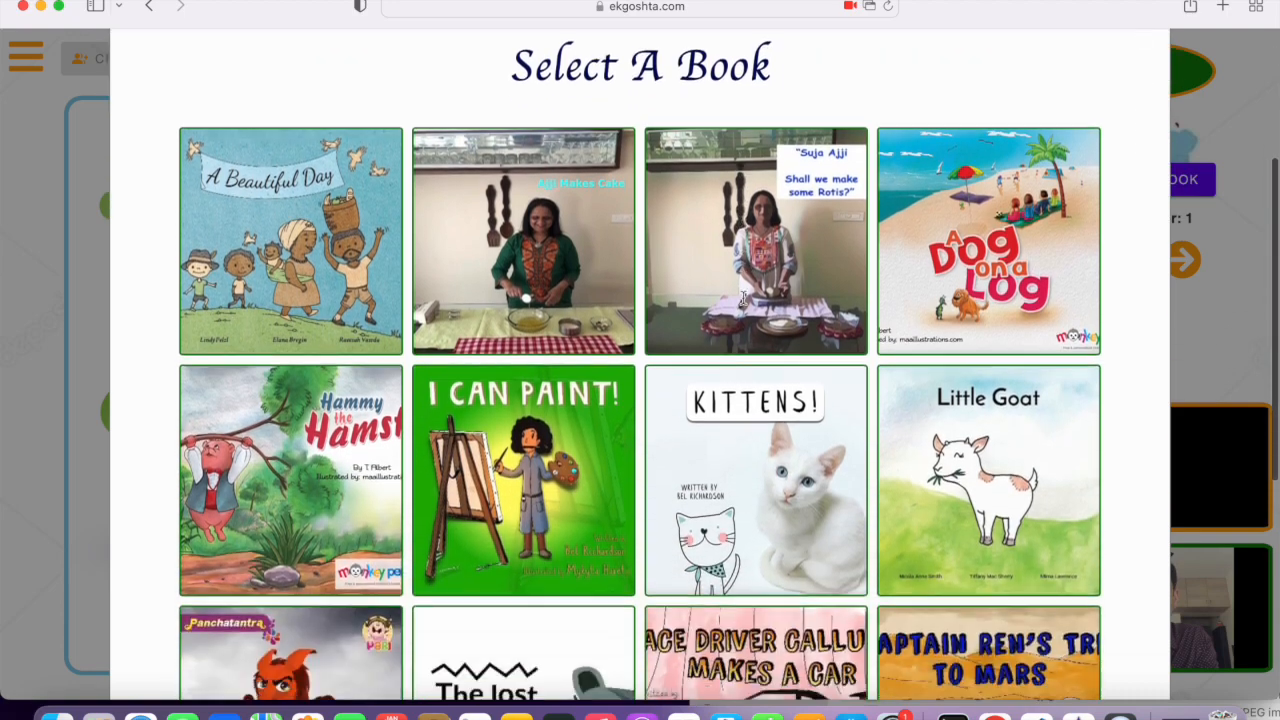
scroll("down", 3)
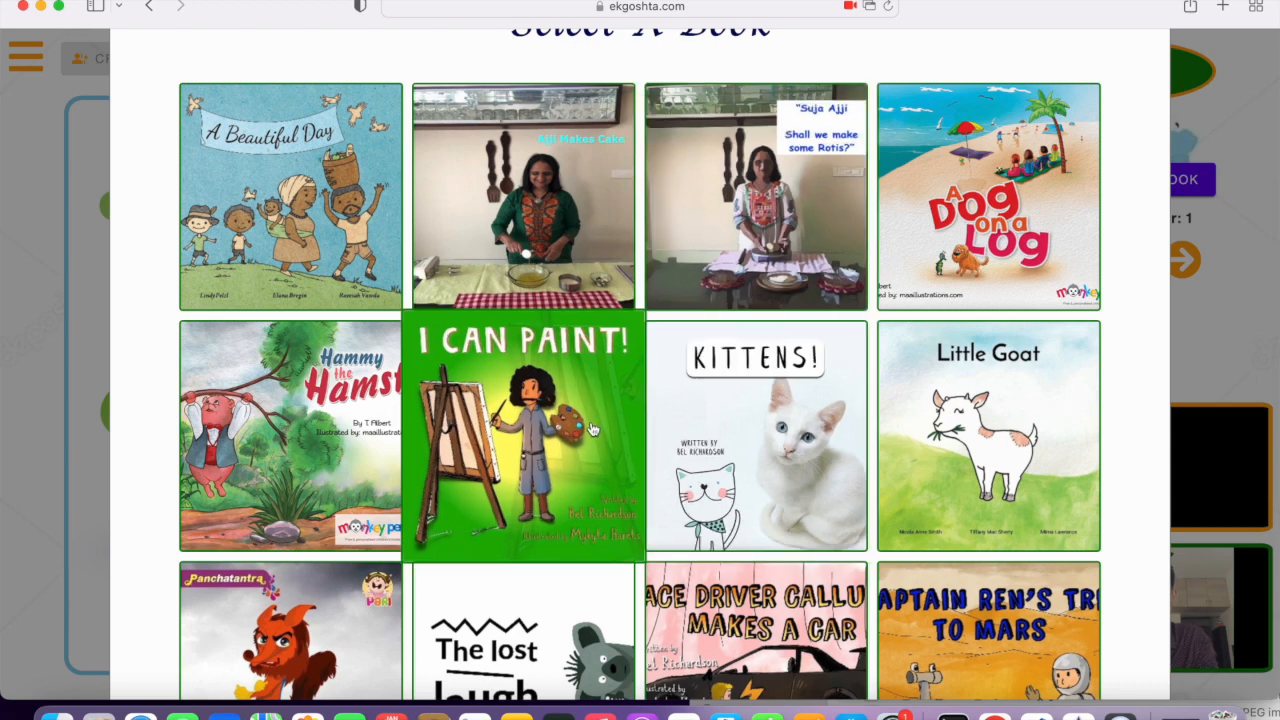
scroll("down", 3)
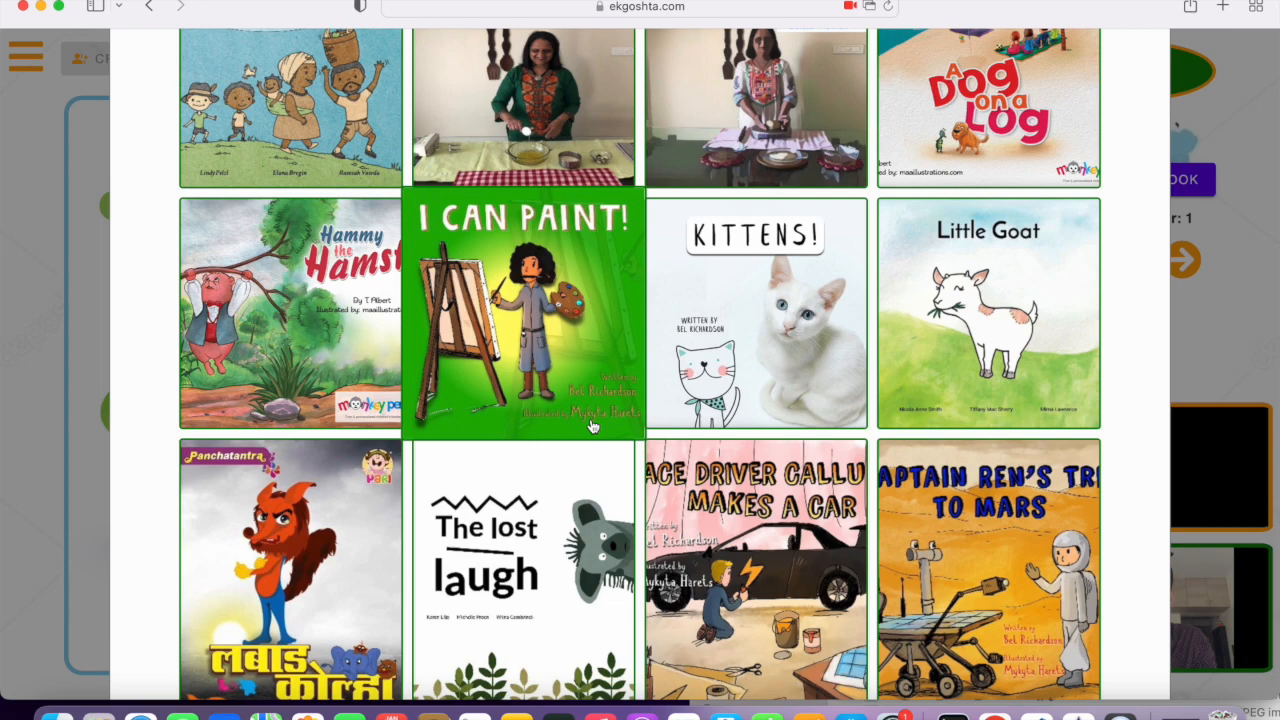
scroll("down", 3)
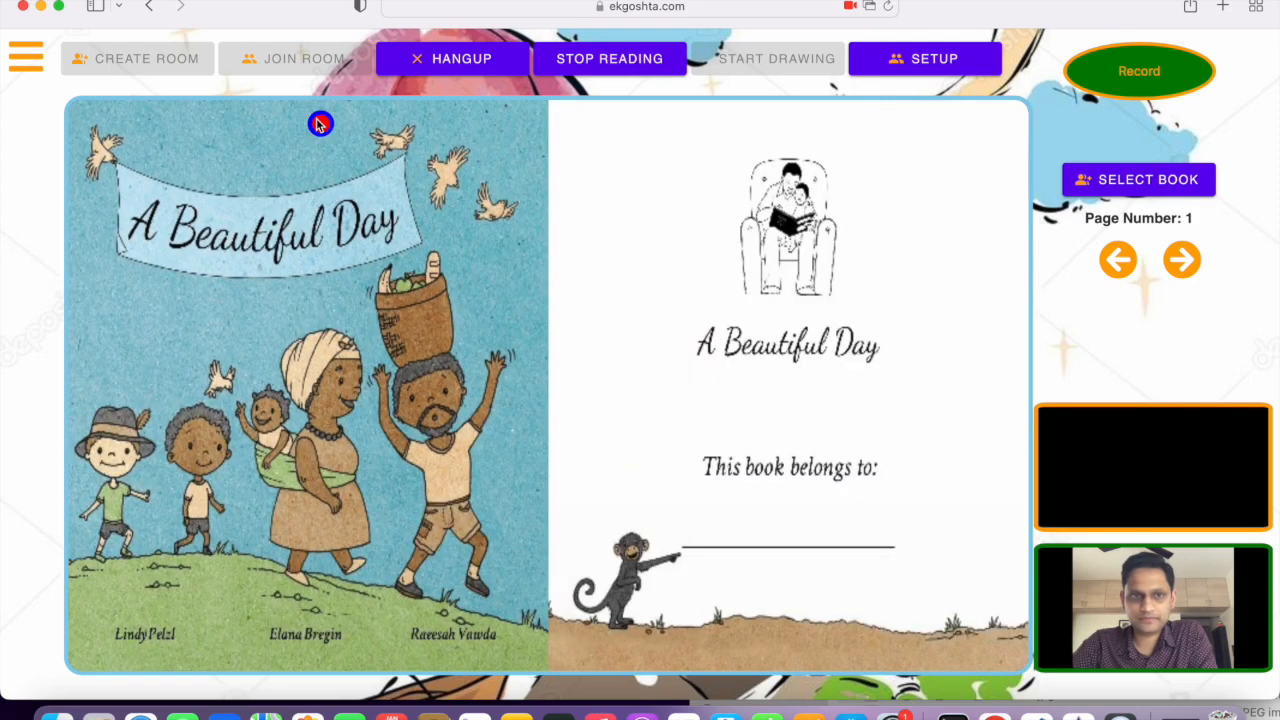
mouse_move(686, 212)
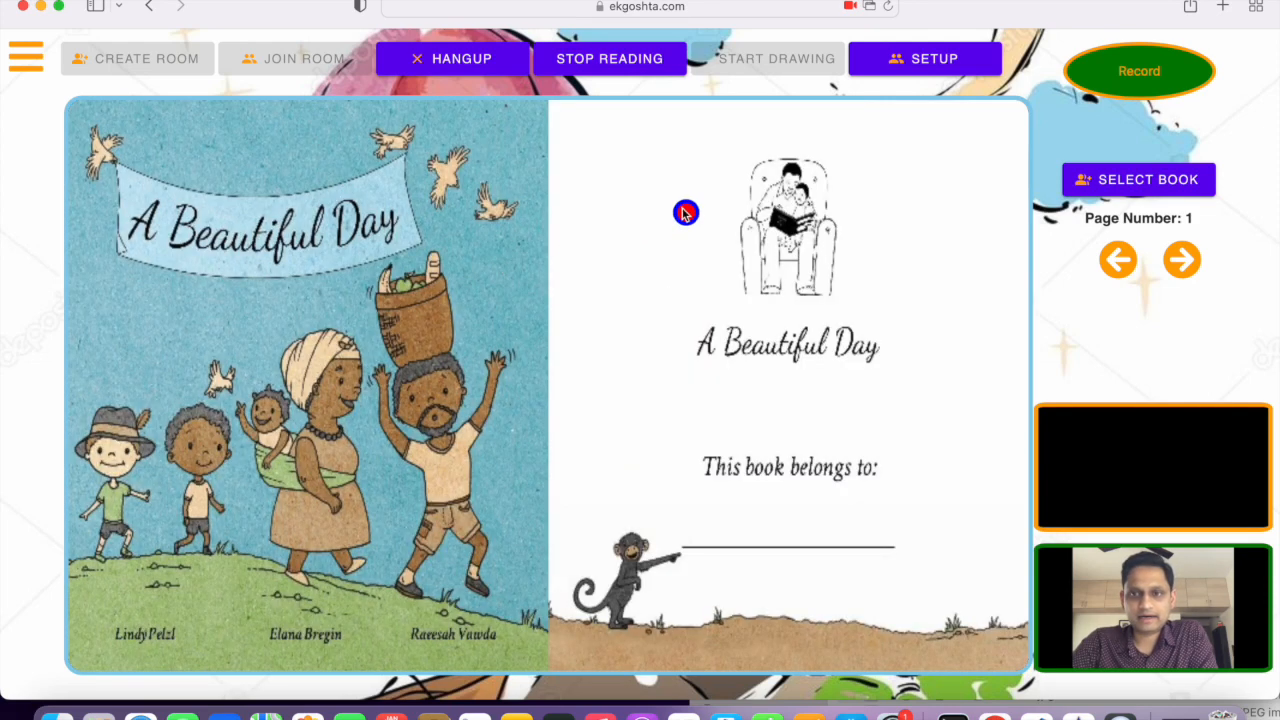
Advance A Beautiful Day to page 4, where Mom wakes Nicholas
left_click(1180, 260)
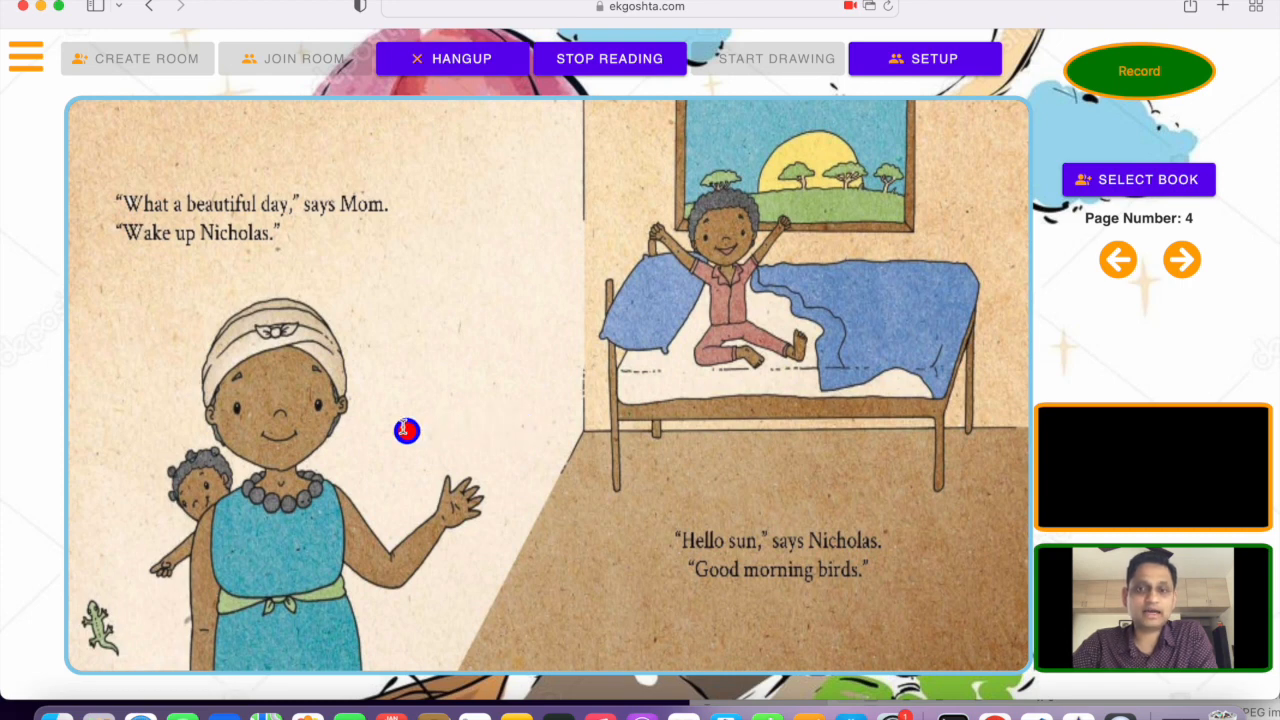
mouse_move(124, 504)
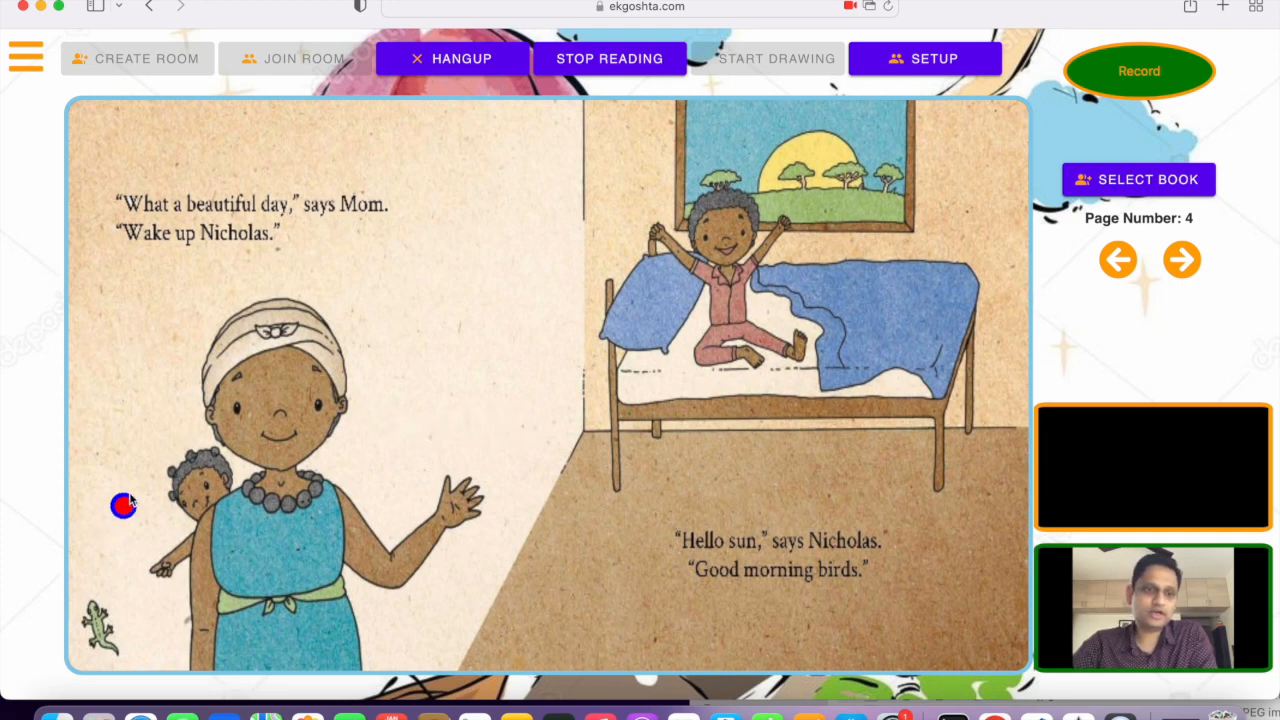
mouse_move(152, 486)
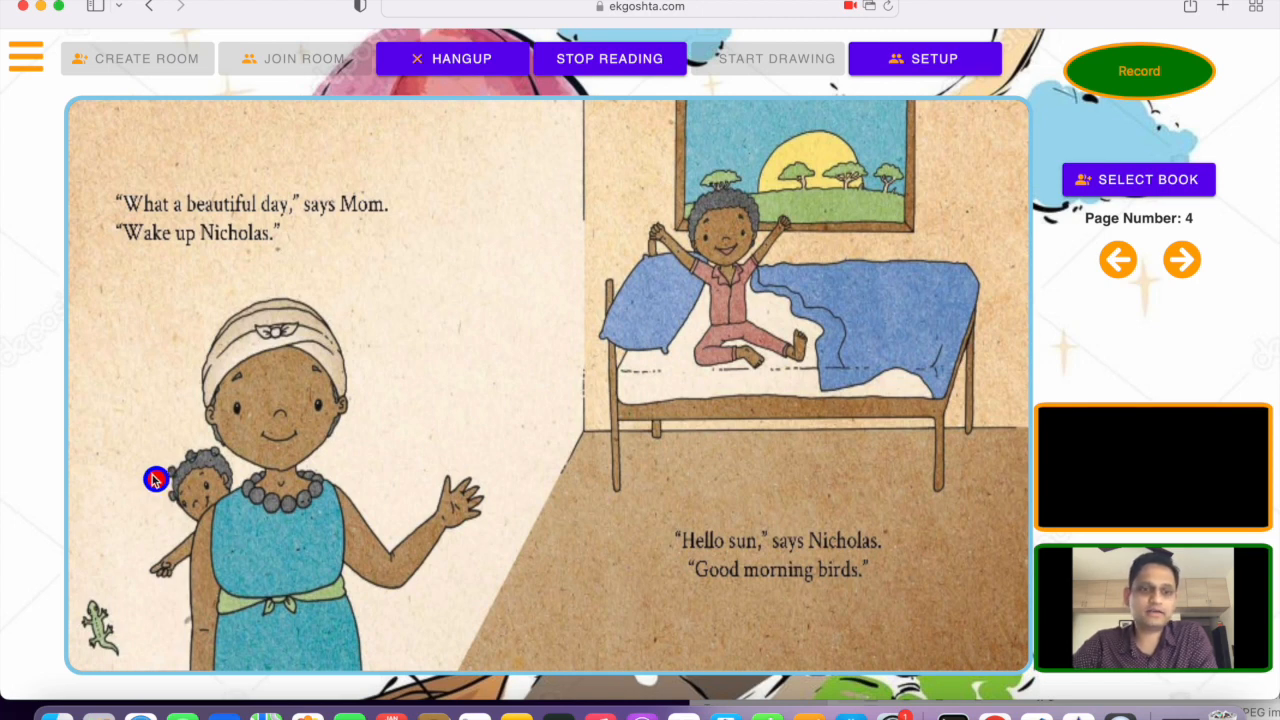
mouse_move(100, 624)
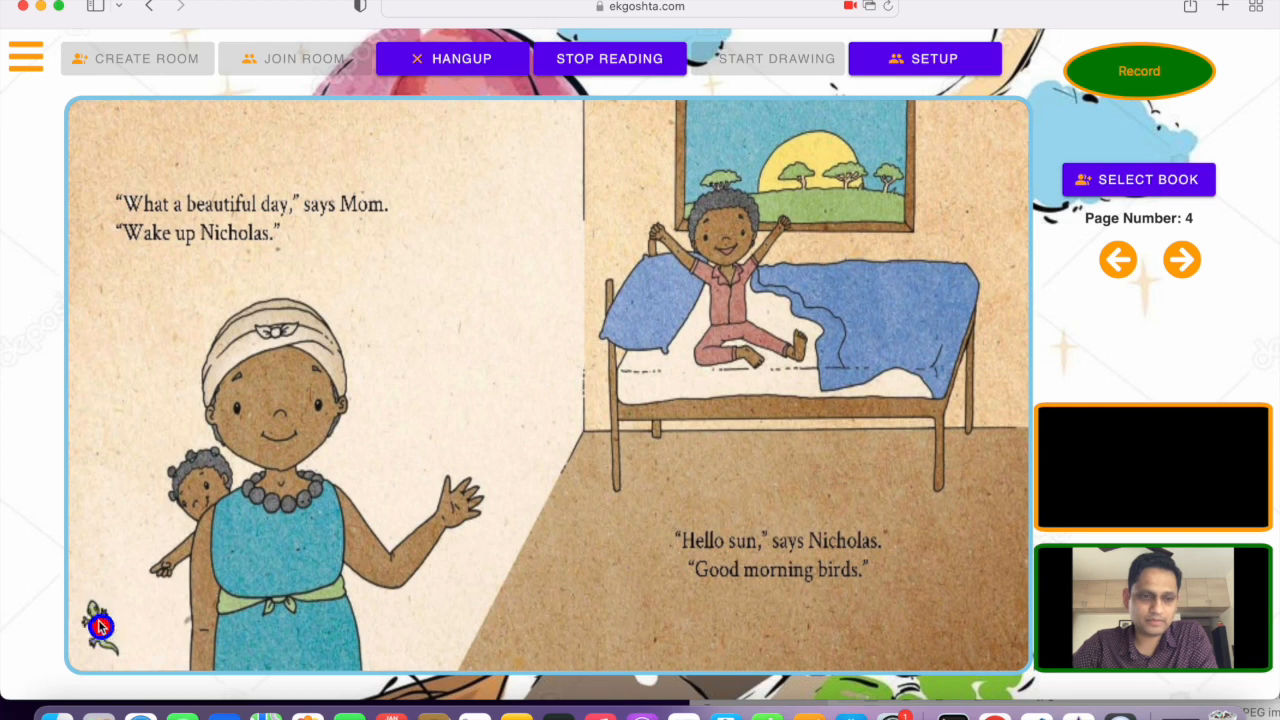
mouse_move(100, 628)
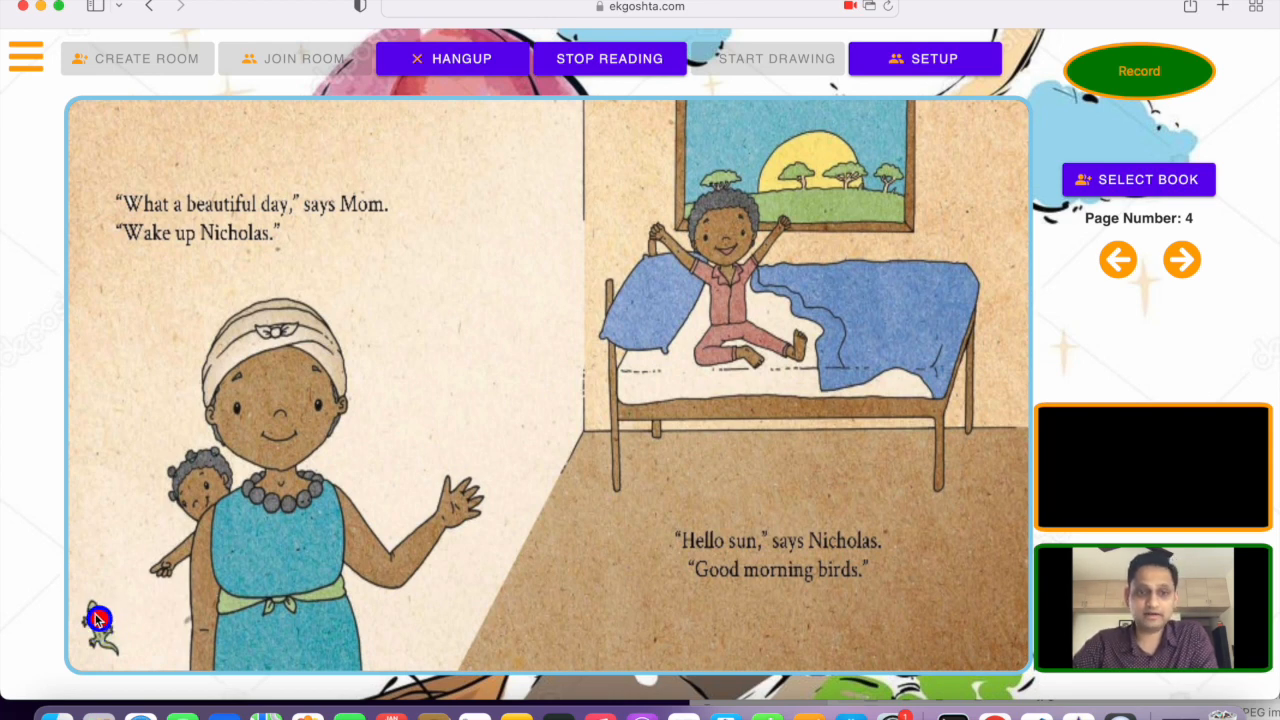
mouse_move(696, 276)
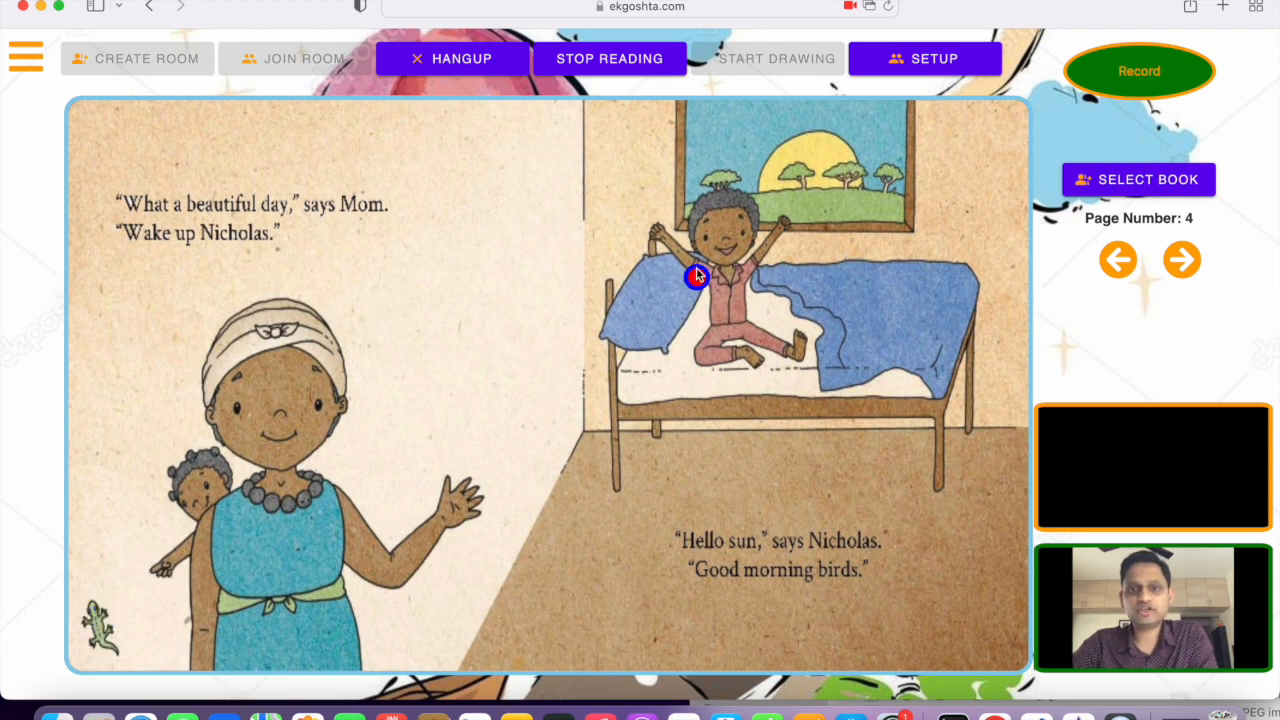
mouse_move(830, 168)
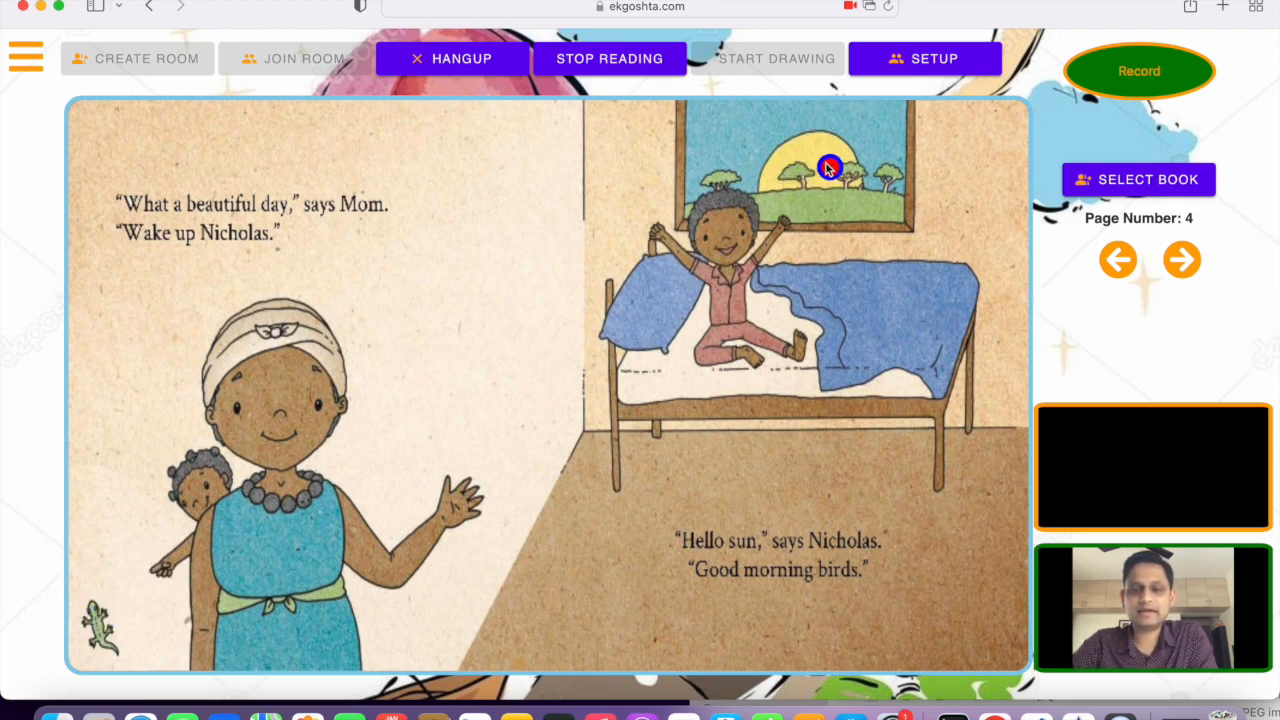
mouse_move(820, 188)
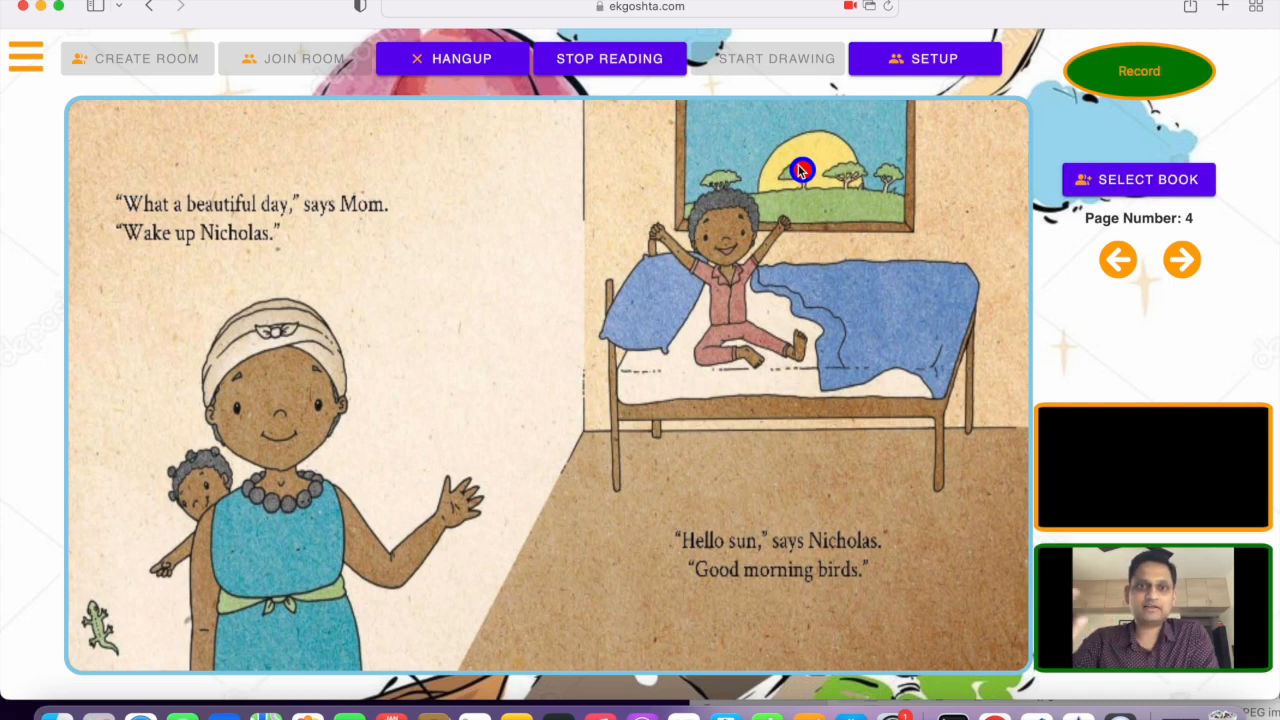
mouse_move(910, 158)
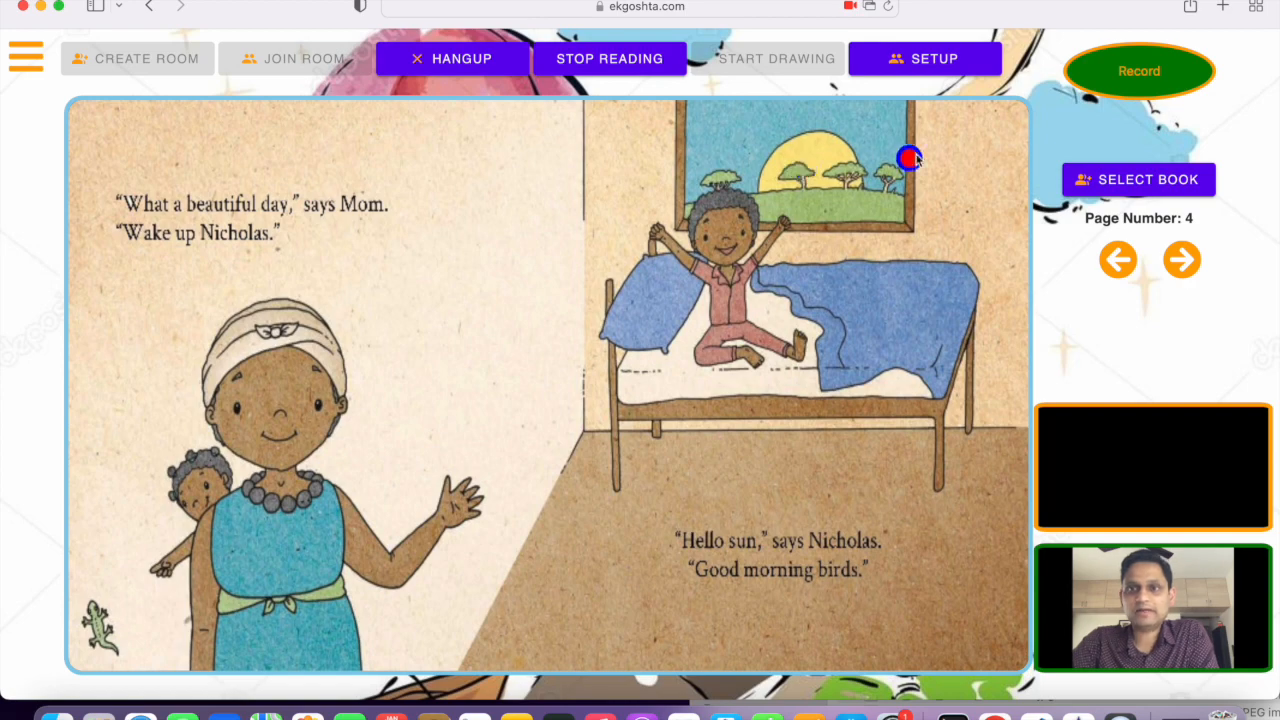
Open KITTENS! from the collection and drag the 3D kitten onto the white cat's head
left_click(1138, 180)
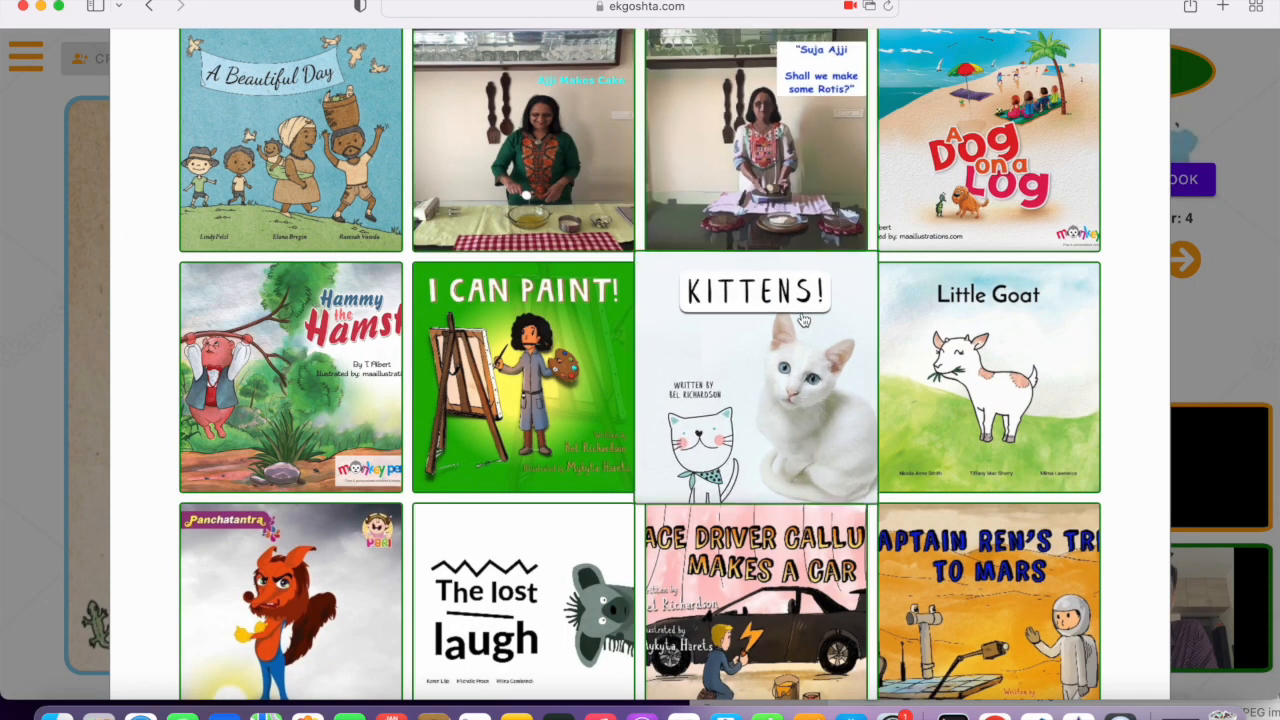
scroll("down", 3)
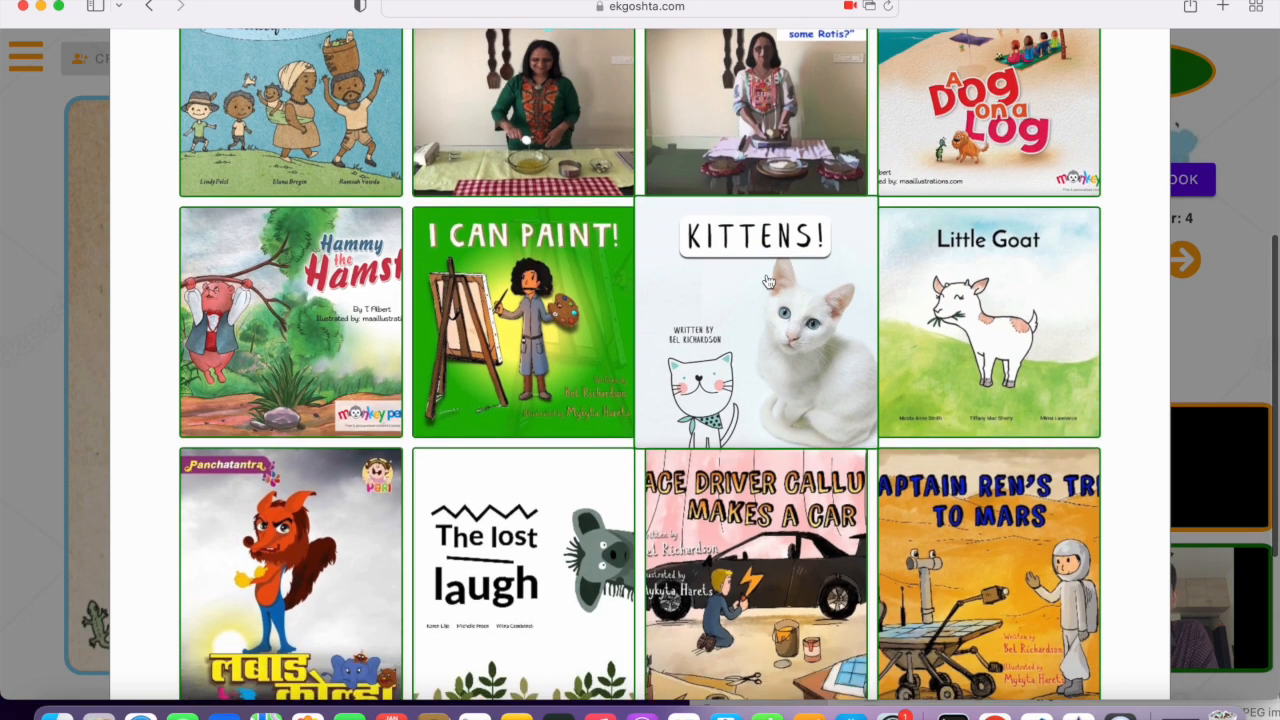
mouse_move(722, 330)
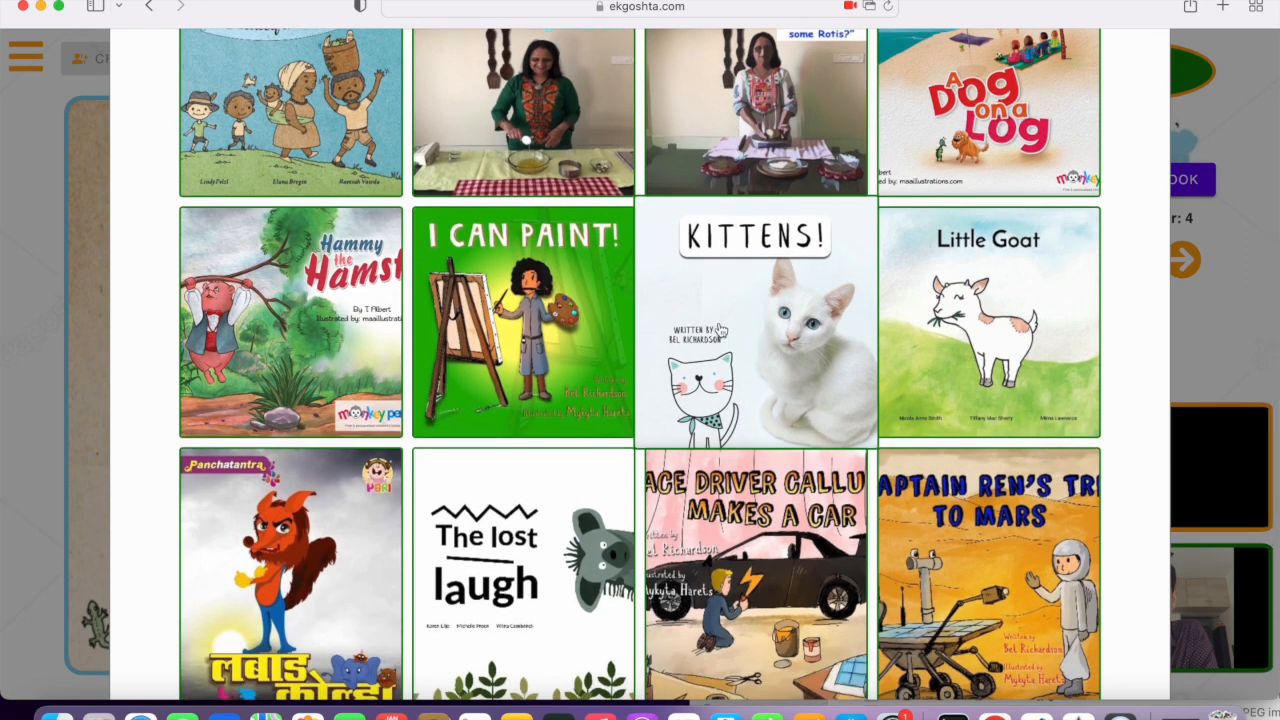
mouse_move(784, 318)
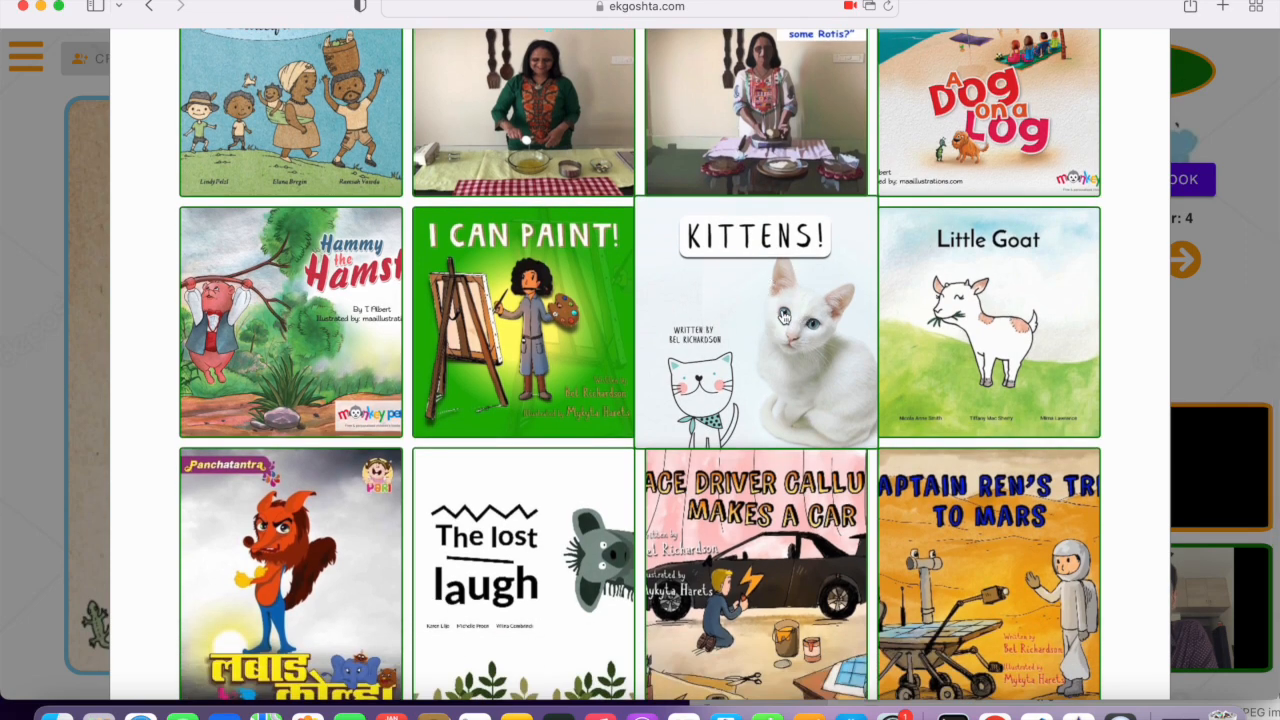
left_click(784, 312)
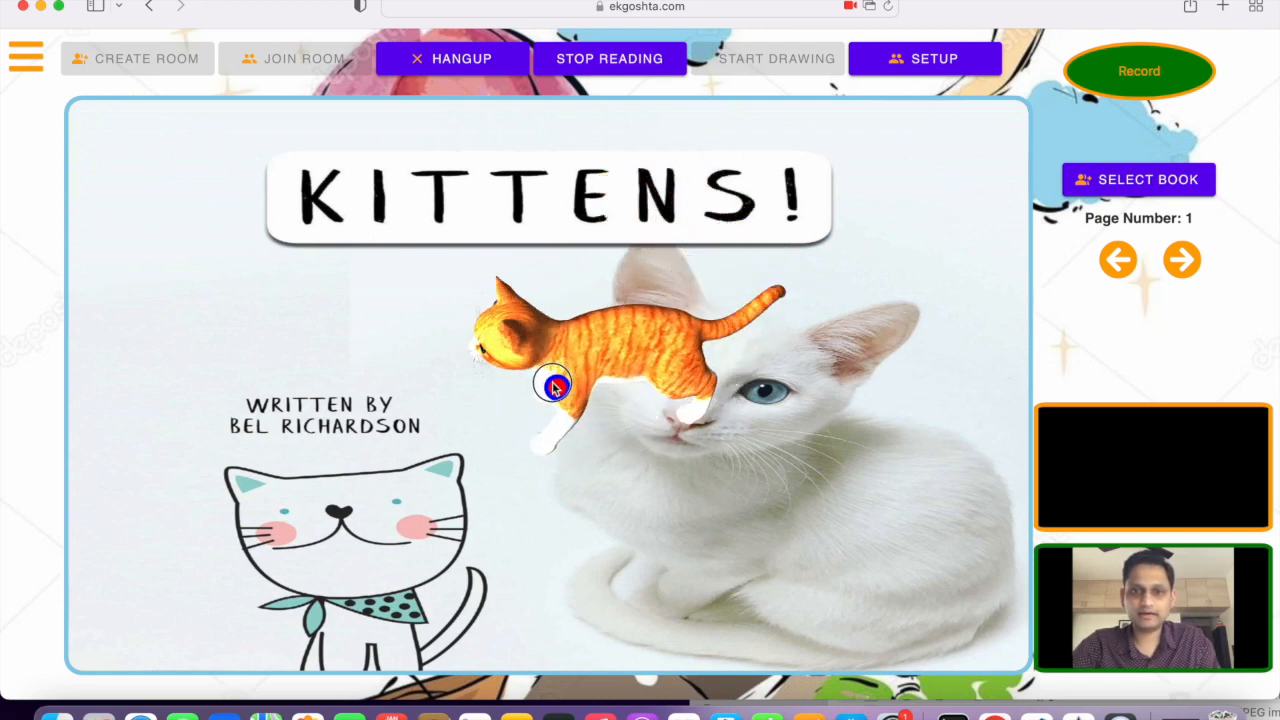
left_click_drag(556, 388, 540, 324)
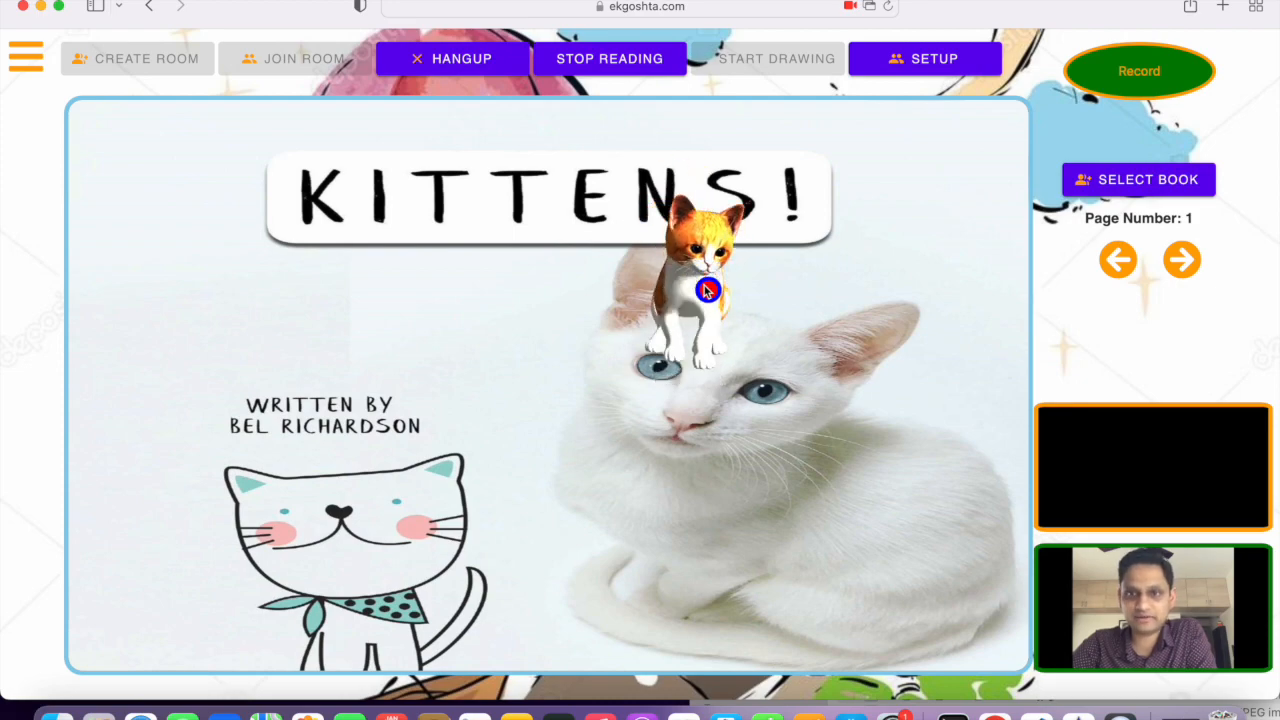
Reopen the book collection and scroll past Kittens! toward The lost laugh
left_click(1138, 180)
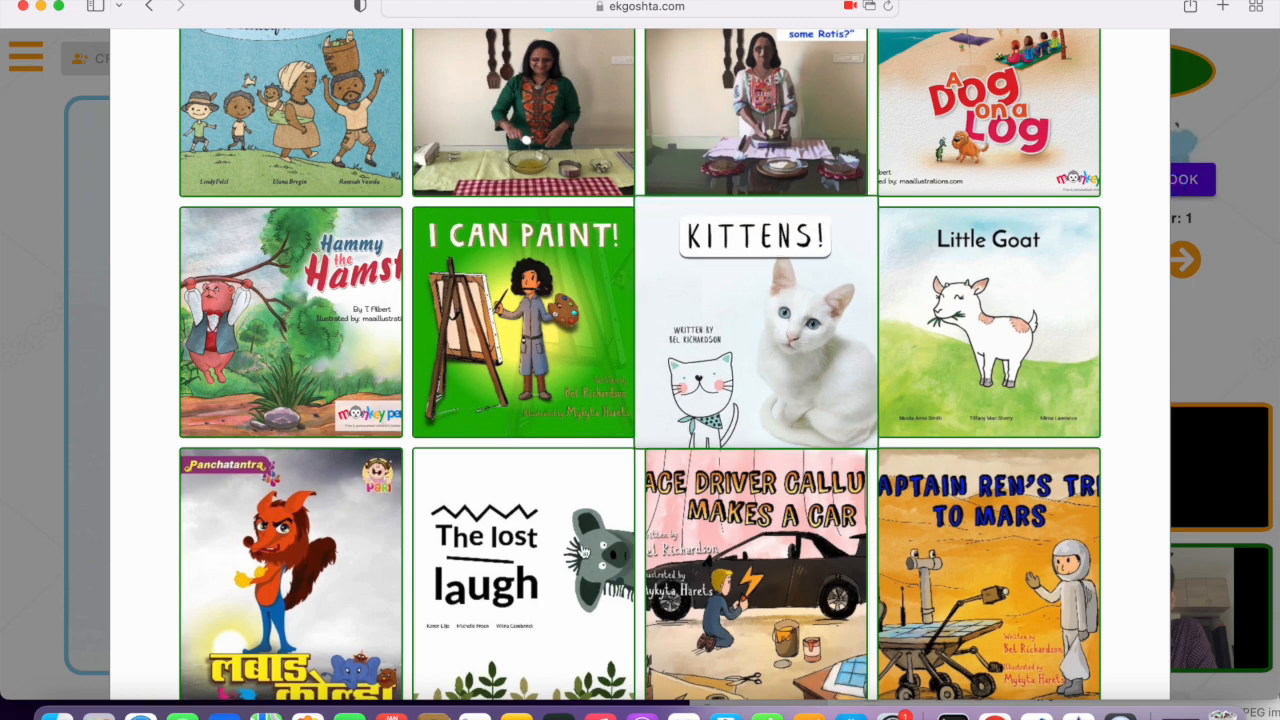
scroll("down", 3)
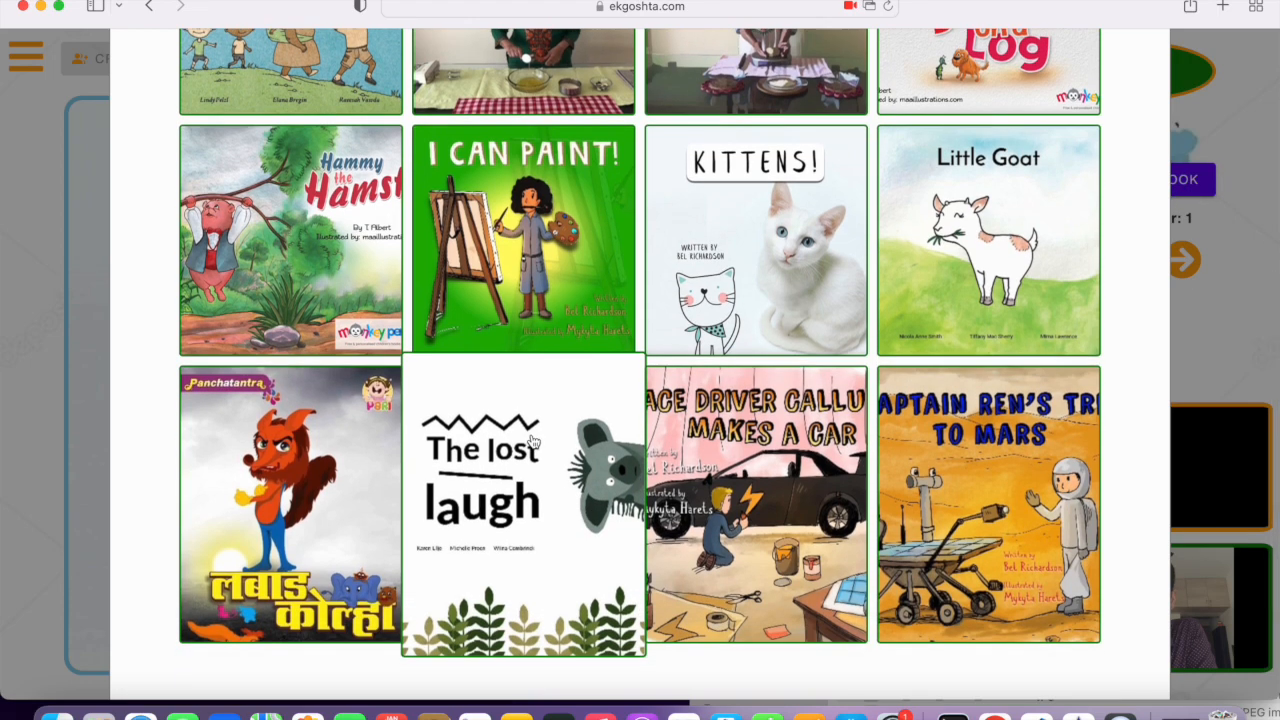
mouse_move(552, 476)
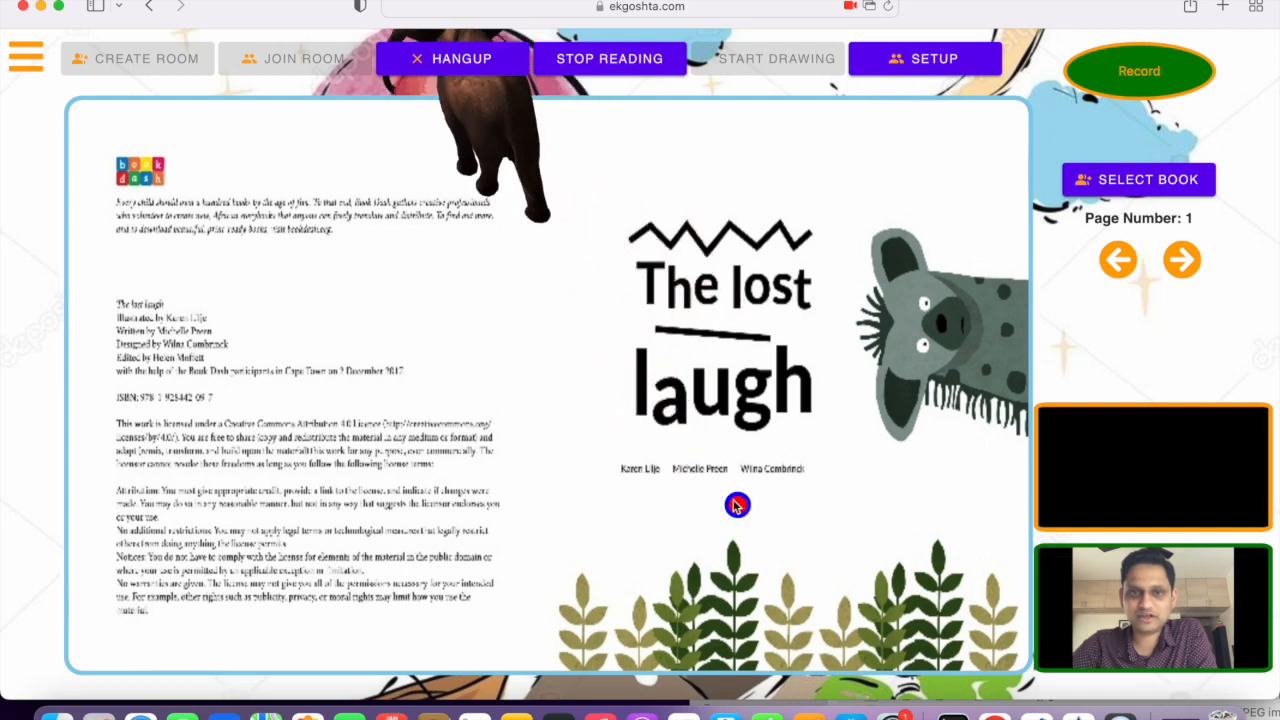
mouse_move(830, 202)
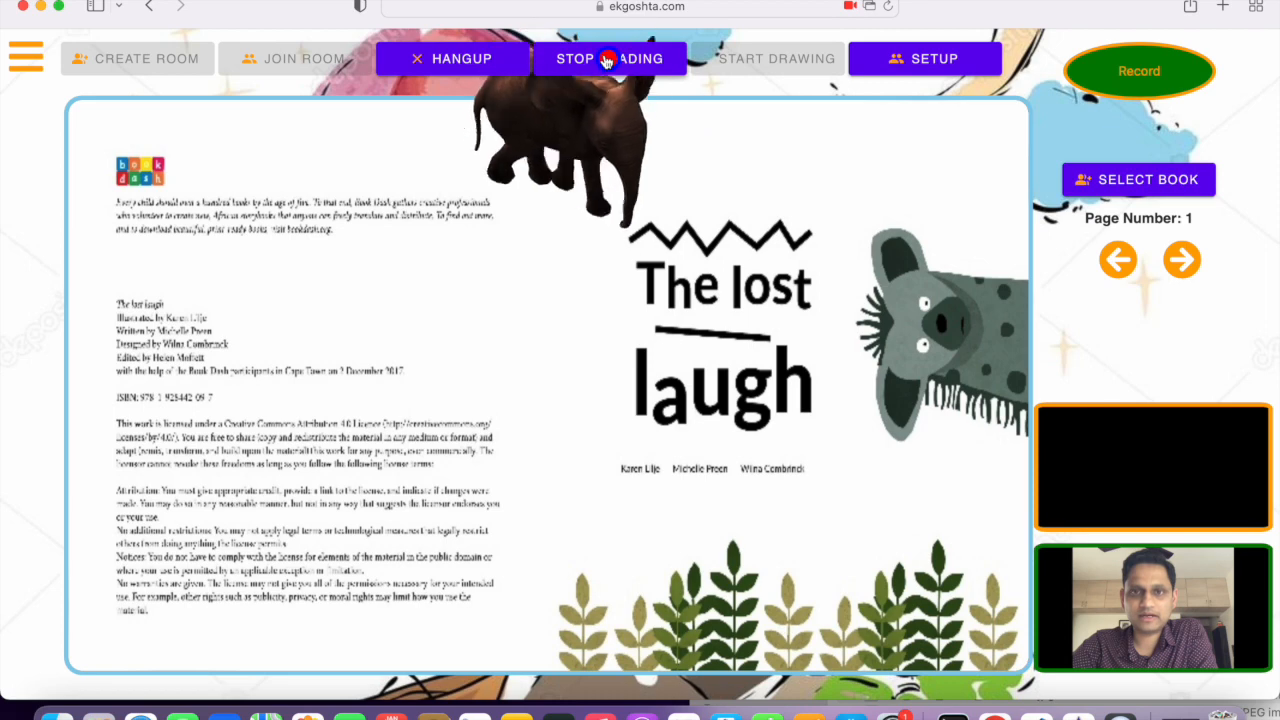
Stop reading and start the shared drawing canvas showing the letter A outline
left_click(610, 58)
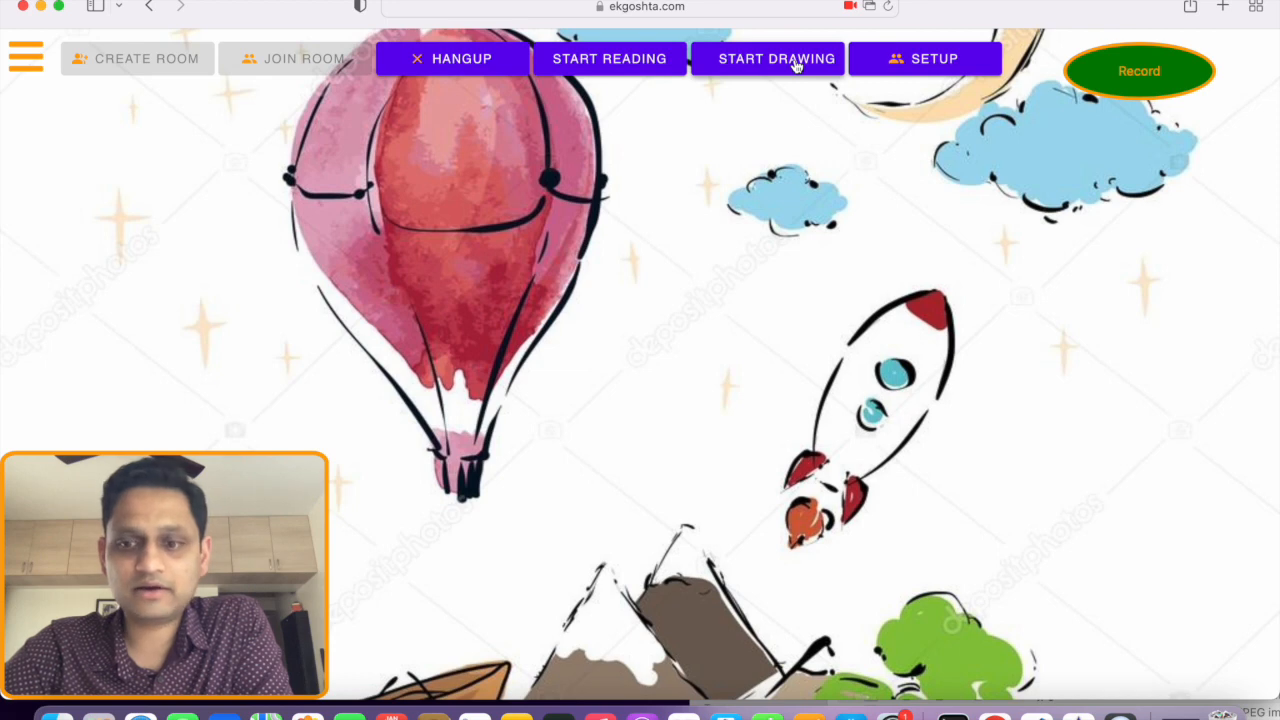
left_click(768, 58)
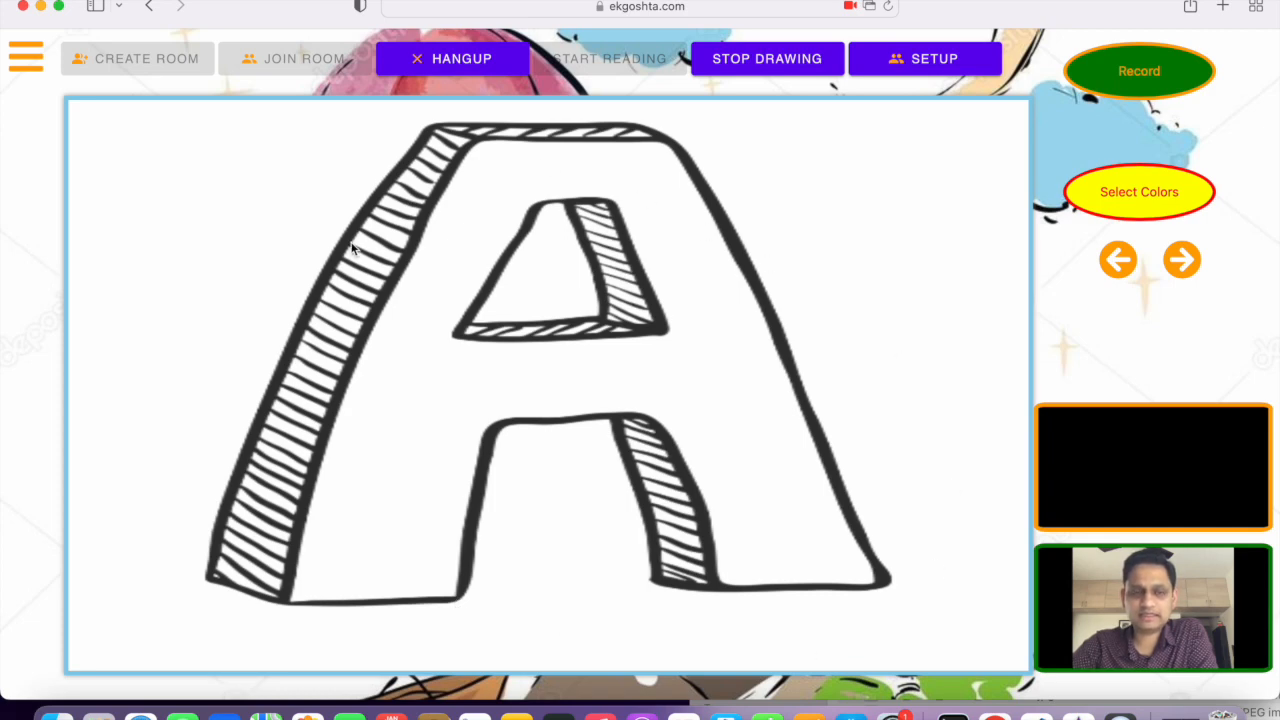
mouse_move(328, 312)
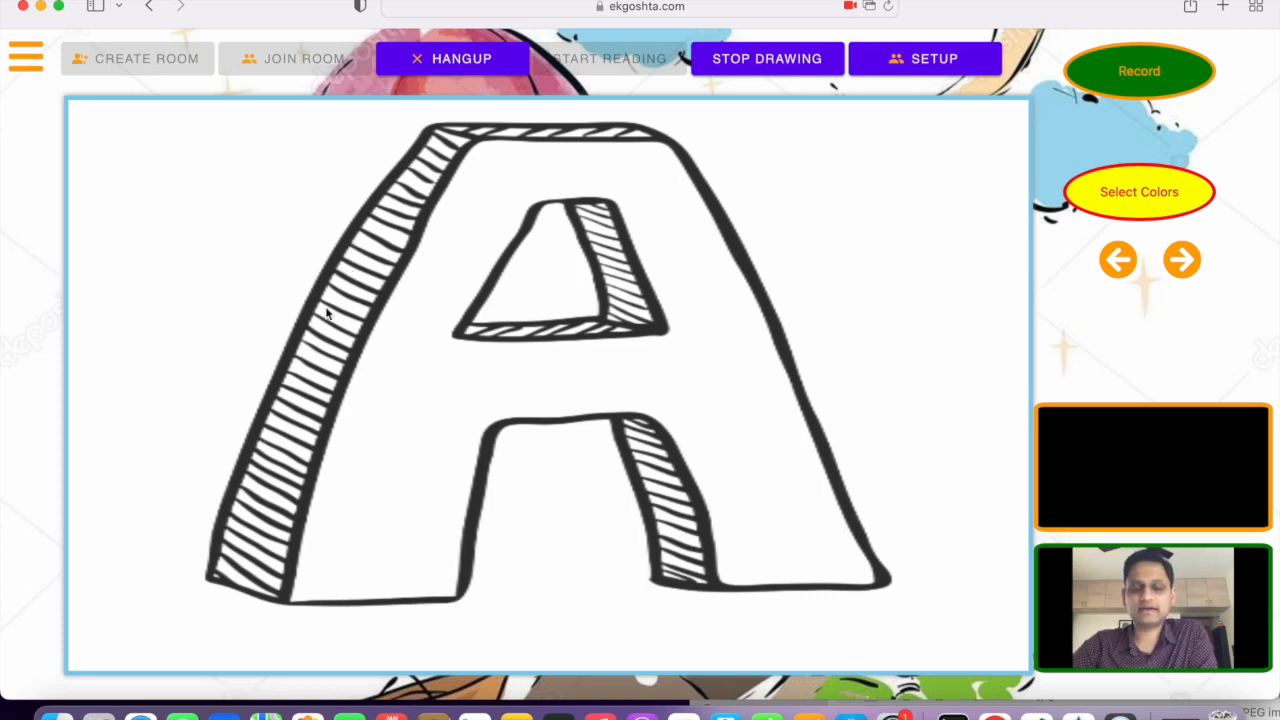
mouse_move(436, 432)
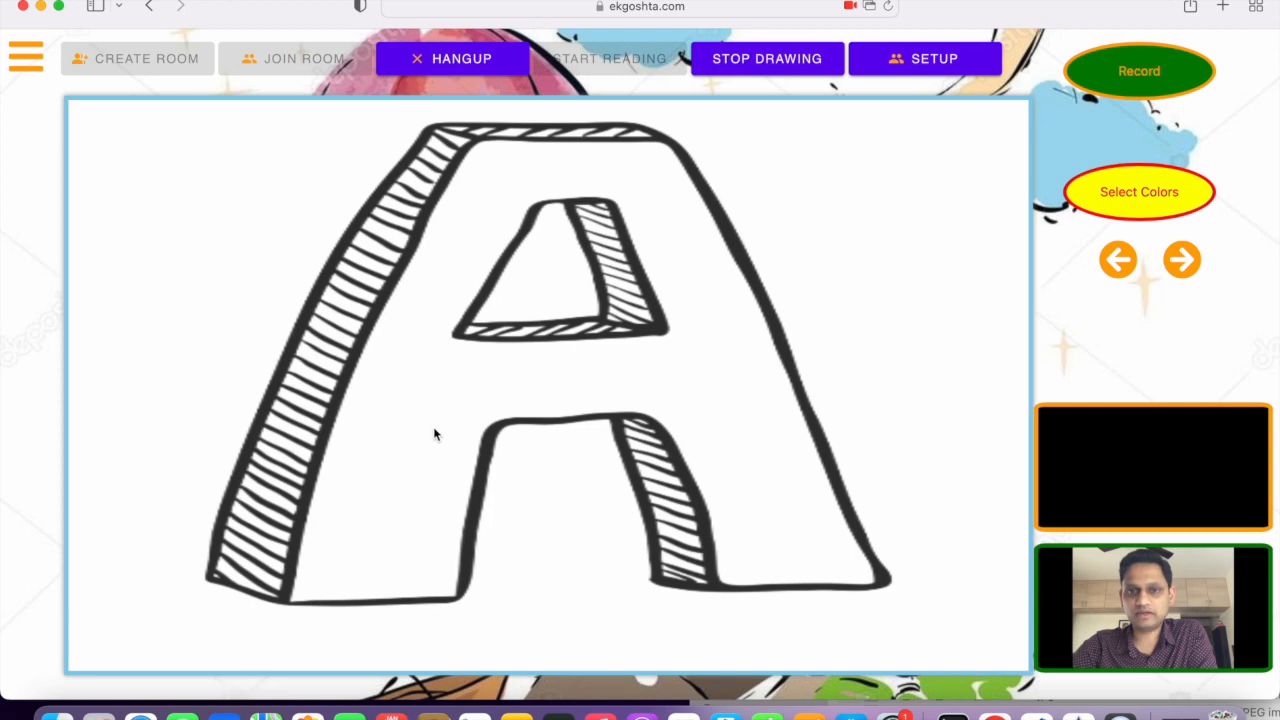
mouse_move(444, 262)
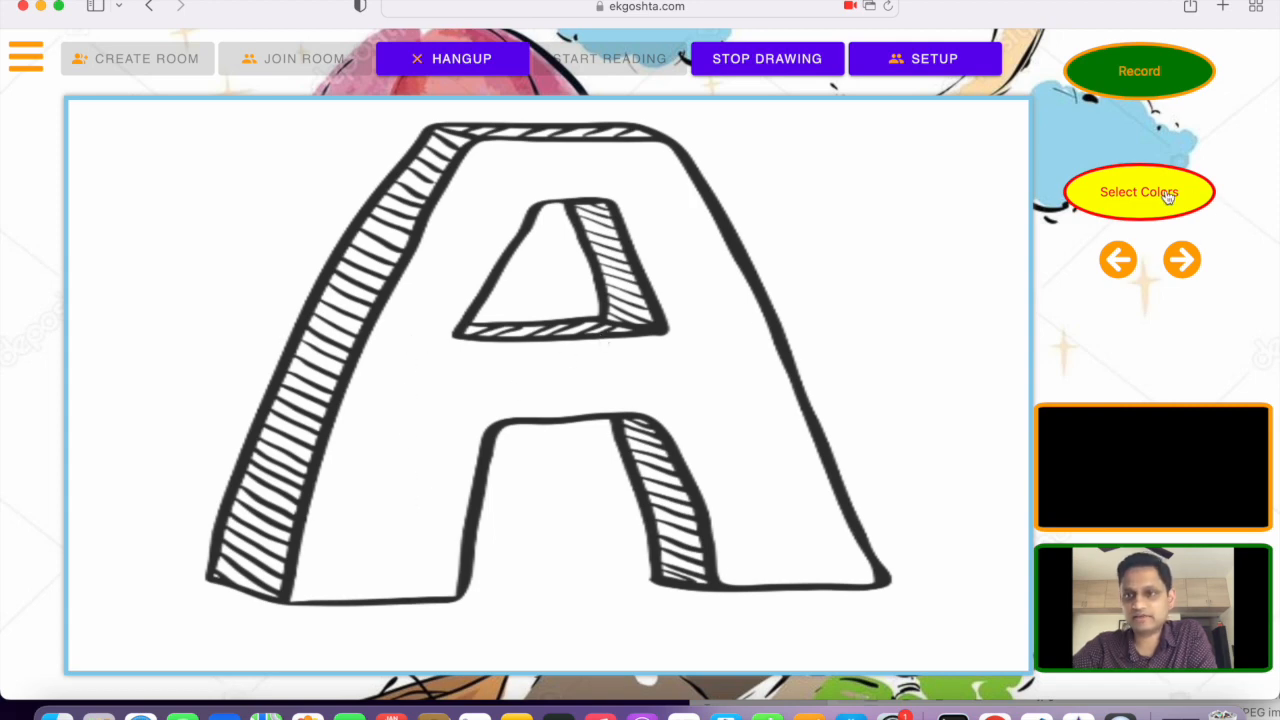
Choose red and scribble red strokes over the A's lower left leg
left_click(1138, 192)
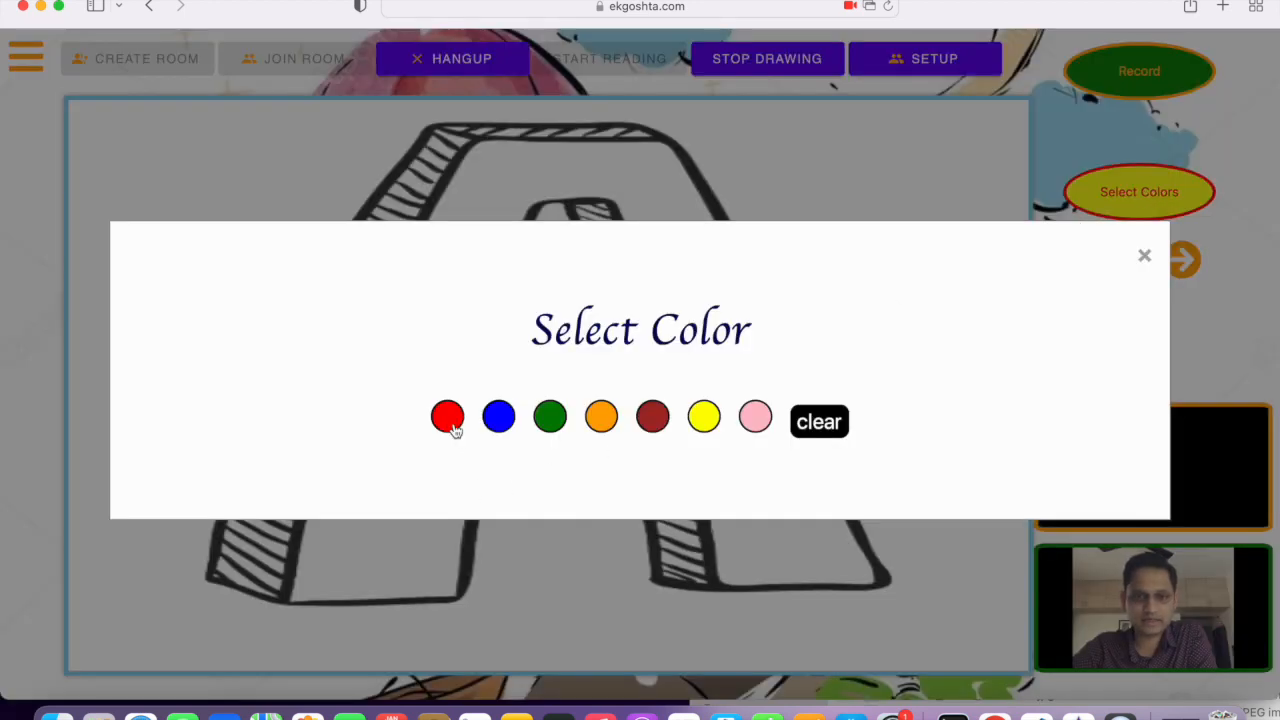
left_click(1144, 256)
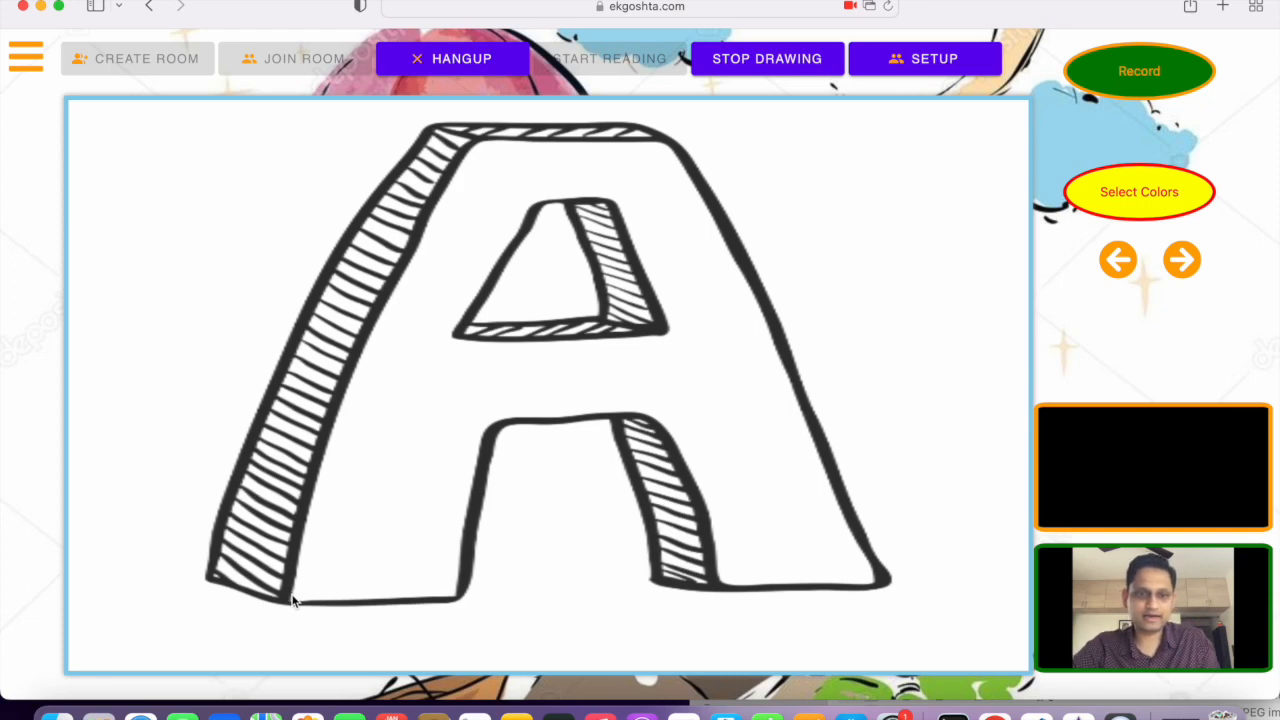
left_click_drag(290, 600, 490, 430)
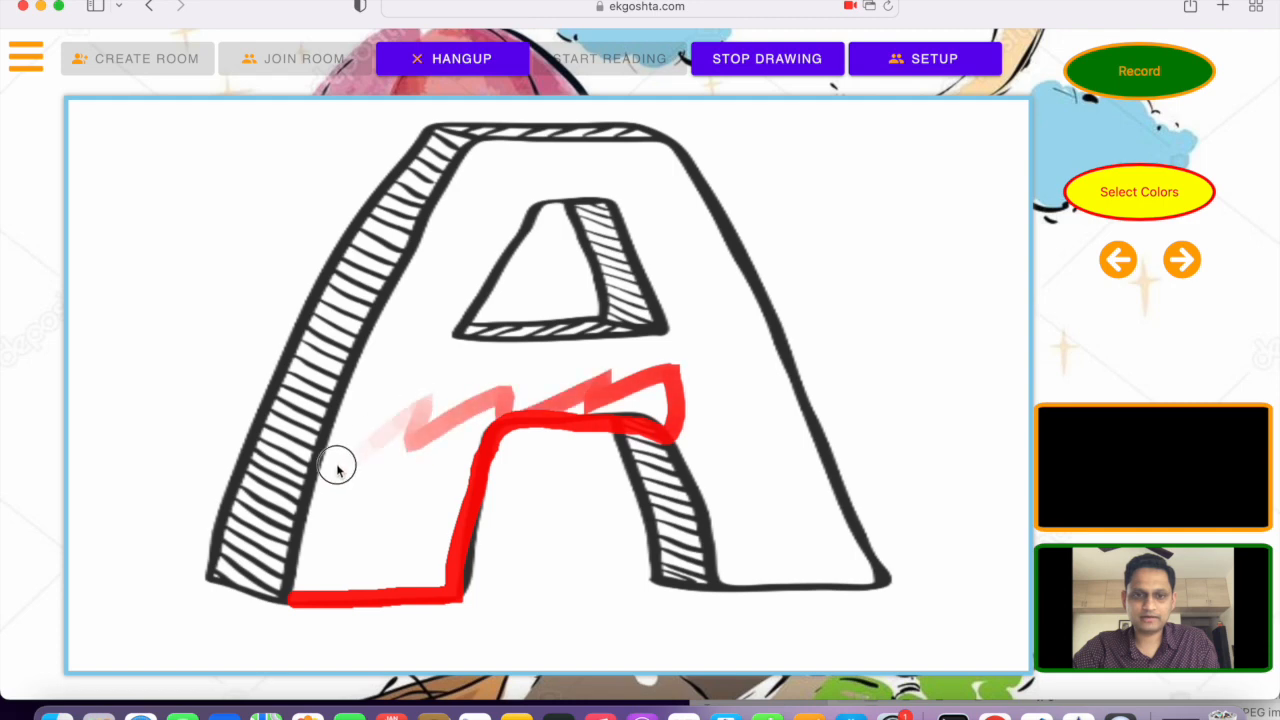
left_click_drag(340, 470, 410, 544)
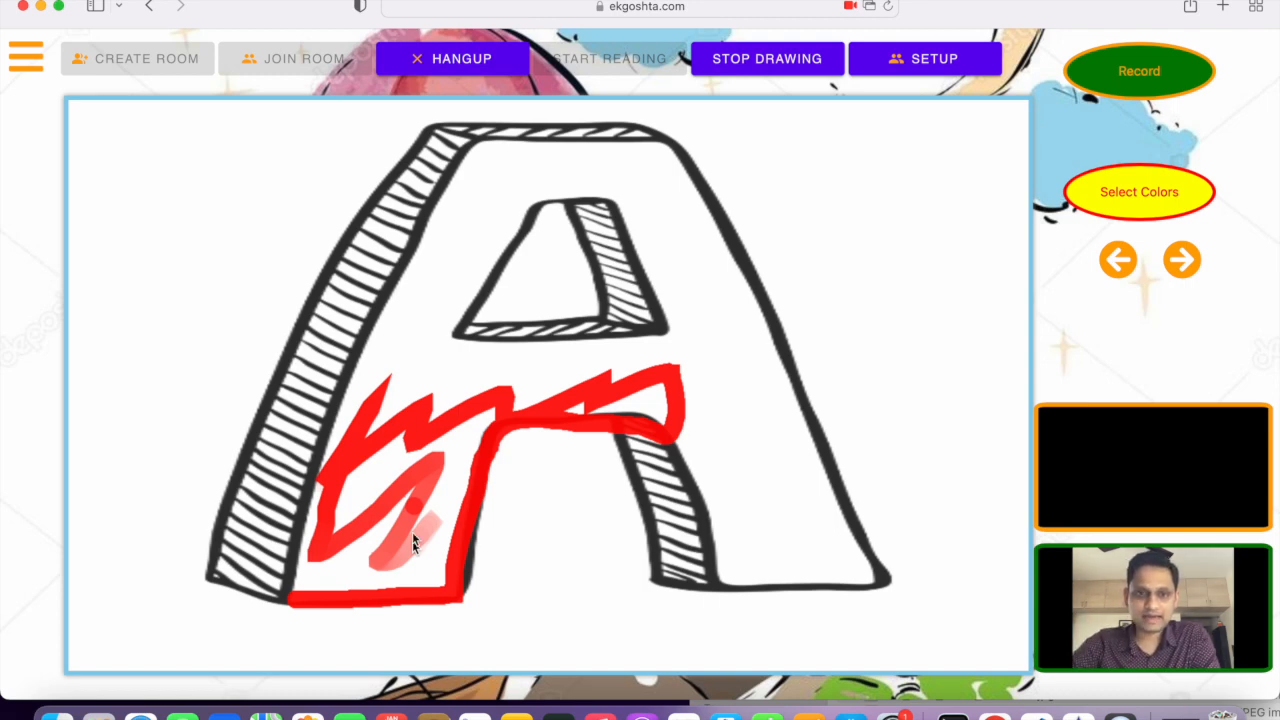
mouse_move(490, 384)
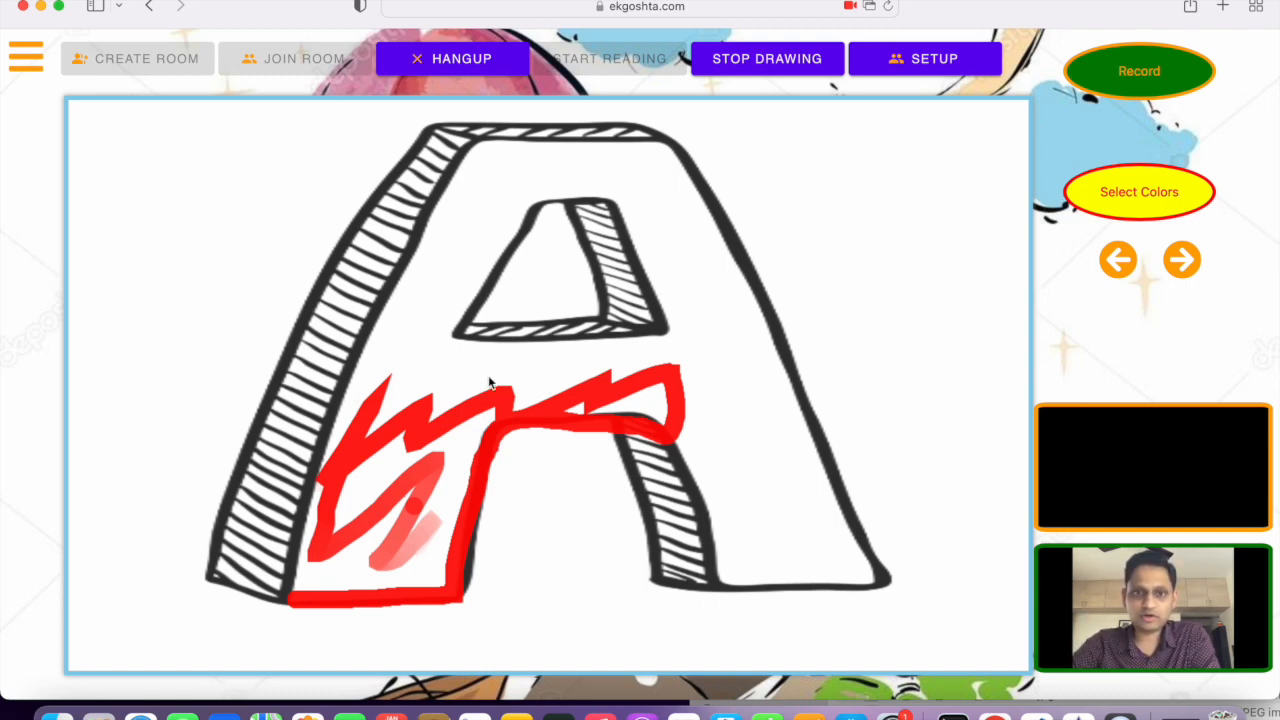
mouse_move(456, 332)
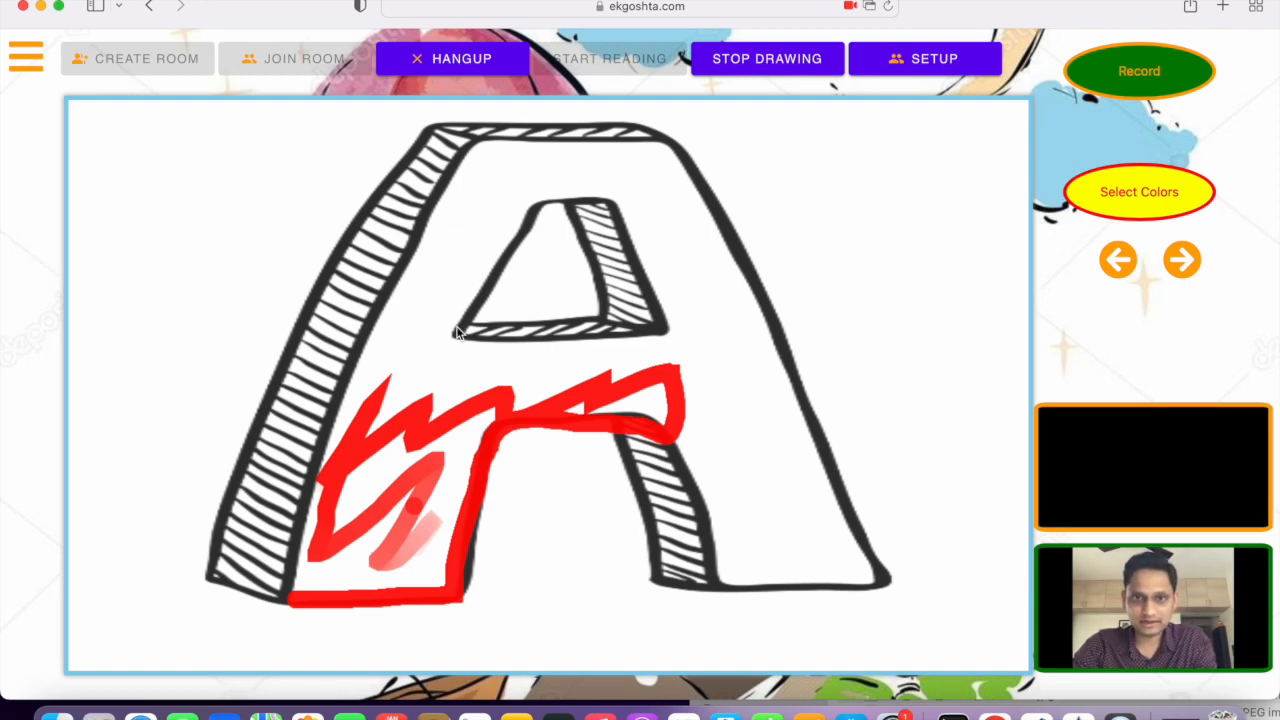
mouse_move(596, 282)
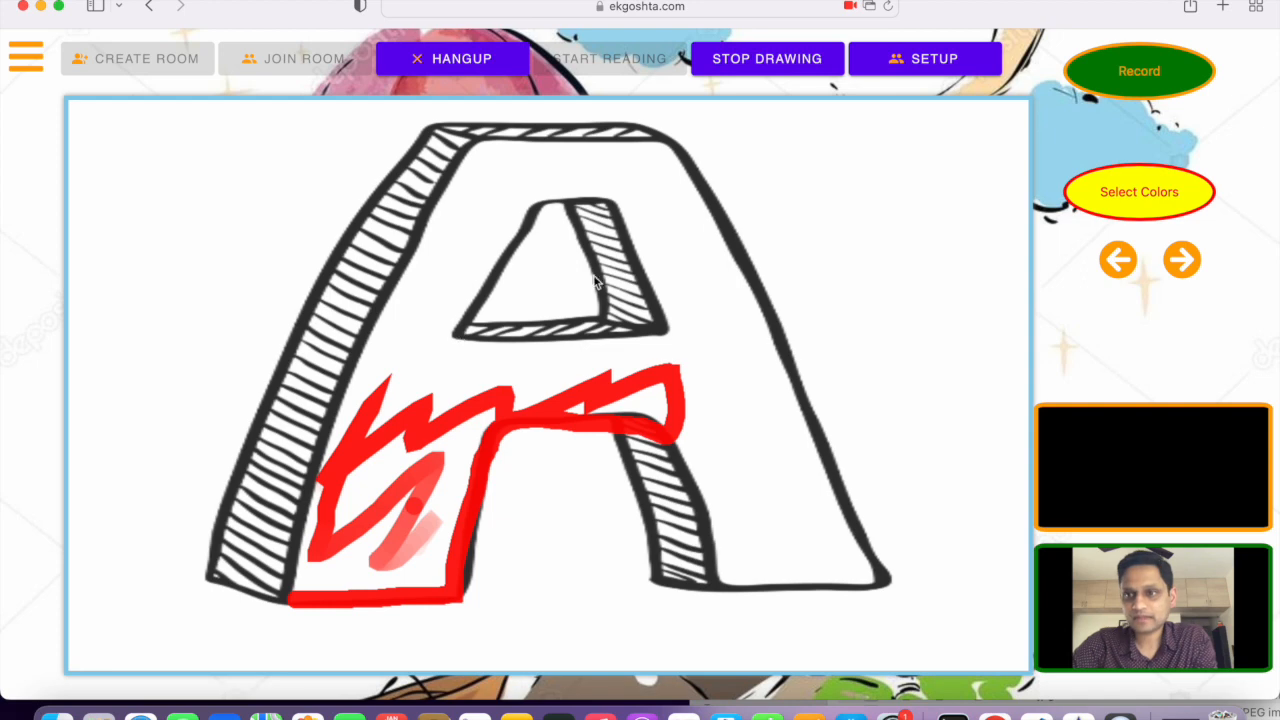
Page forward past the B, C, horse, H and J drawings to reach a blank canvas
left_click(1180, 260)
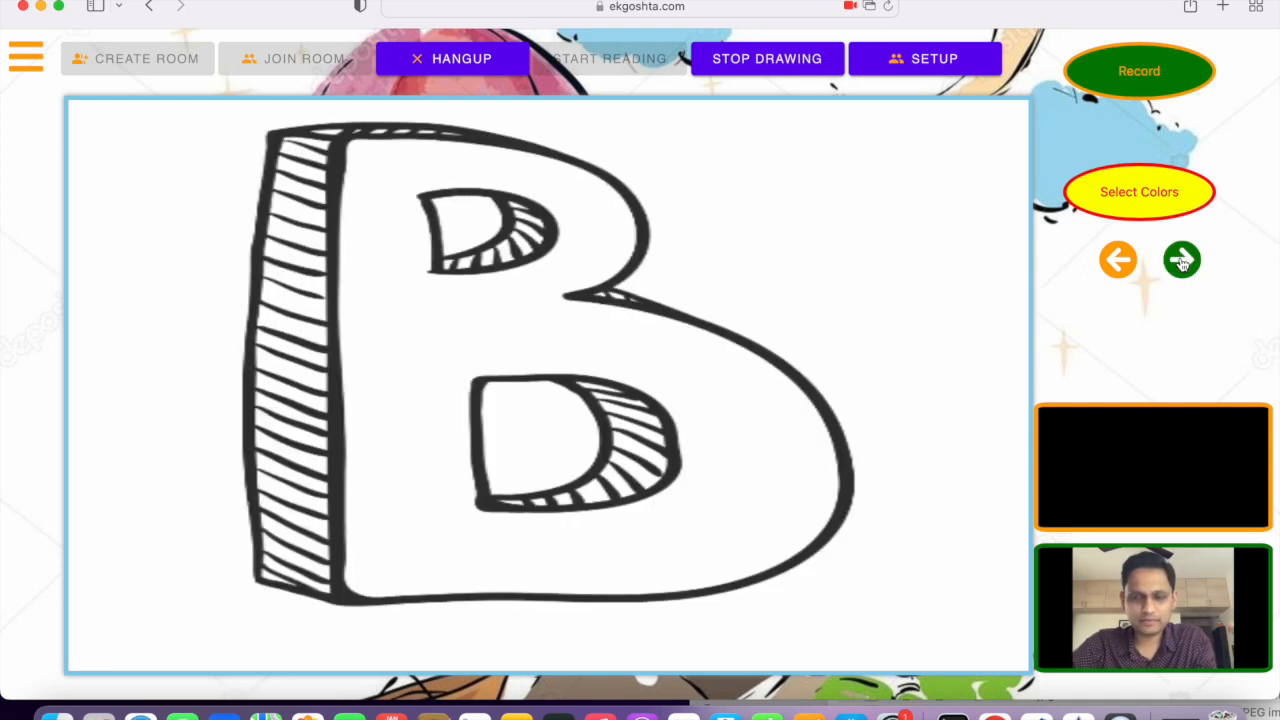
left_click(1180, 260)
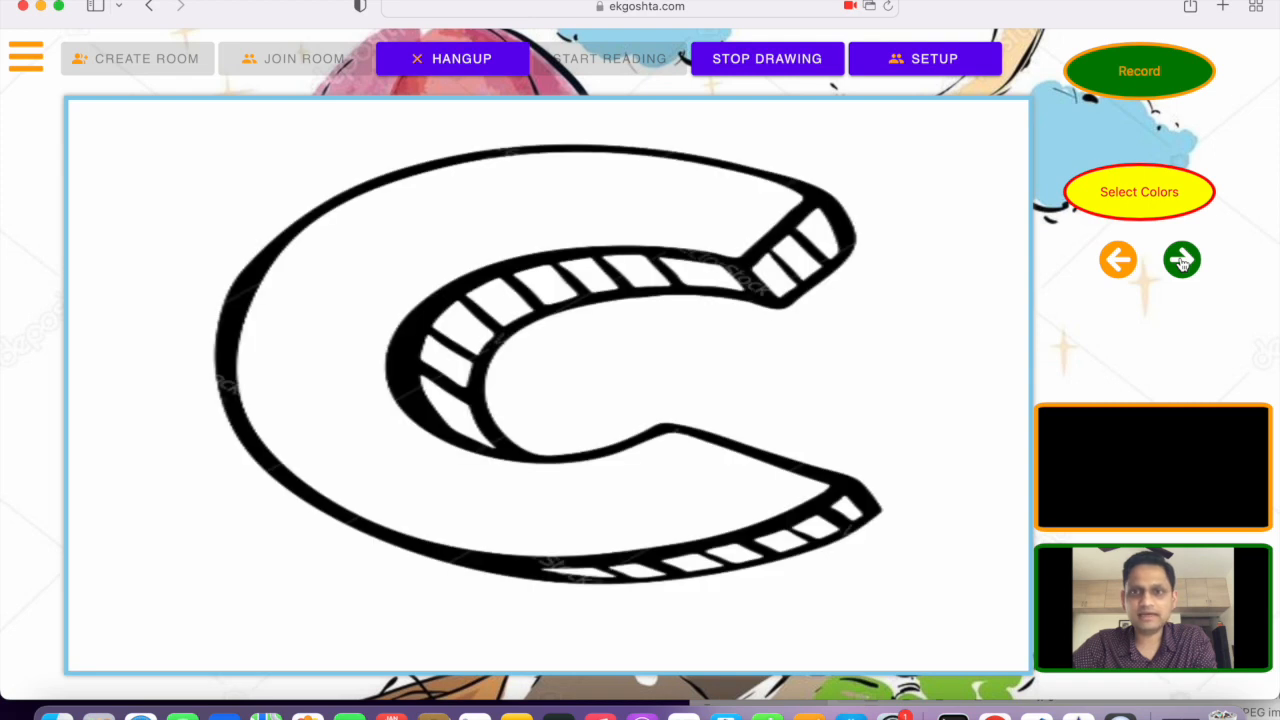
left_click(1180, 260)
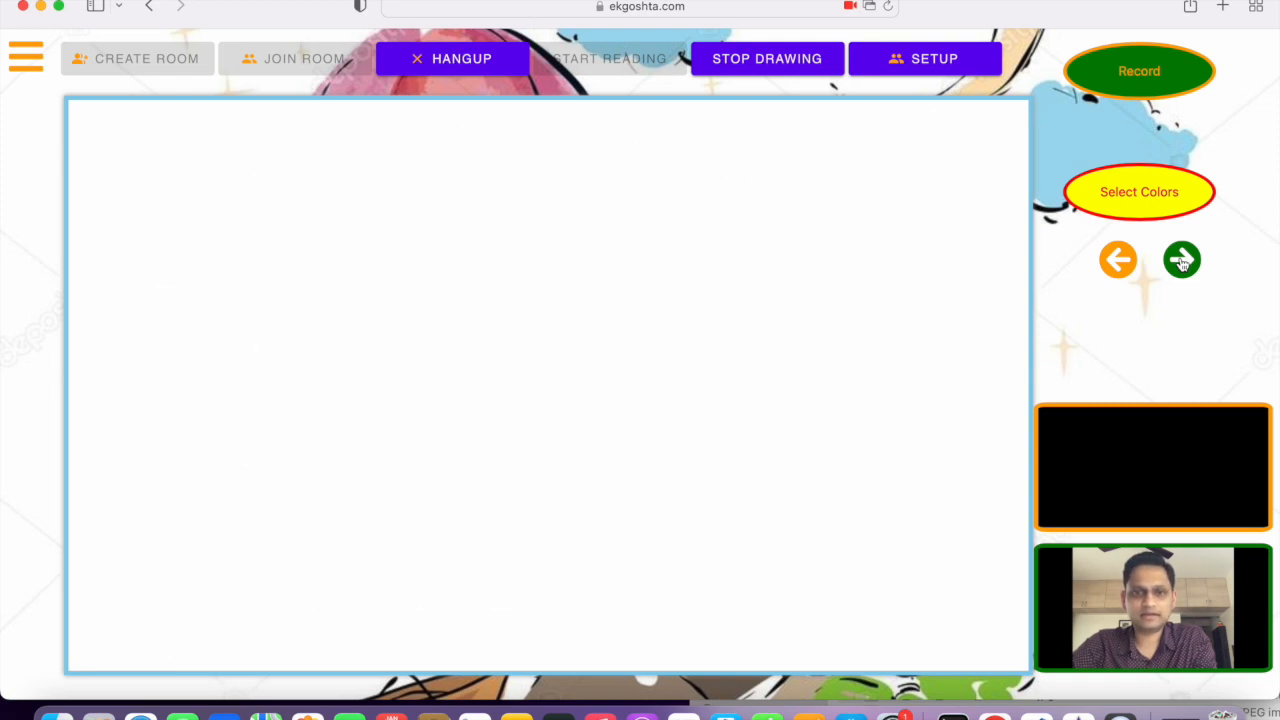
left_click(1180, 260)
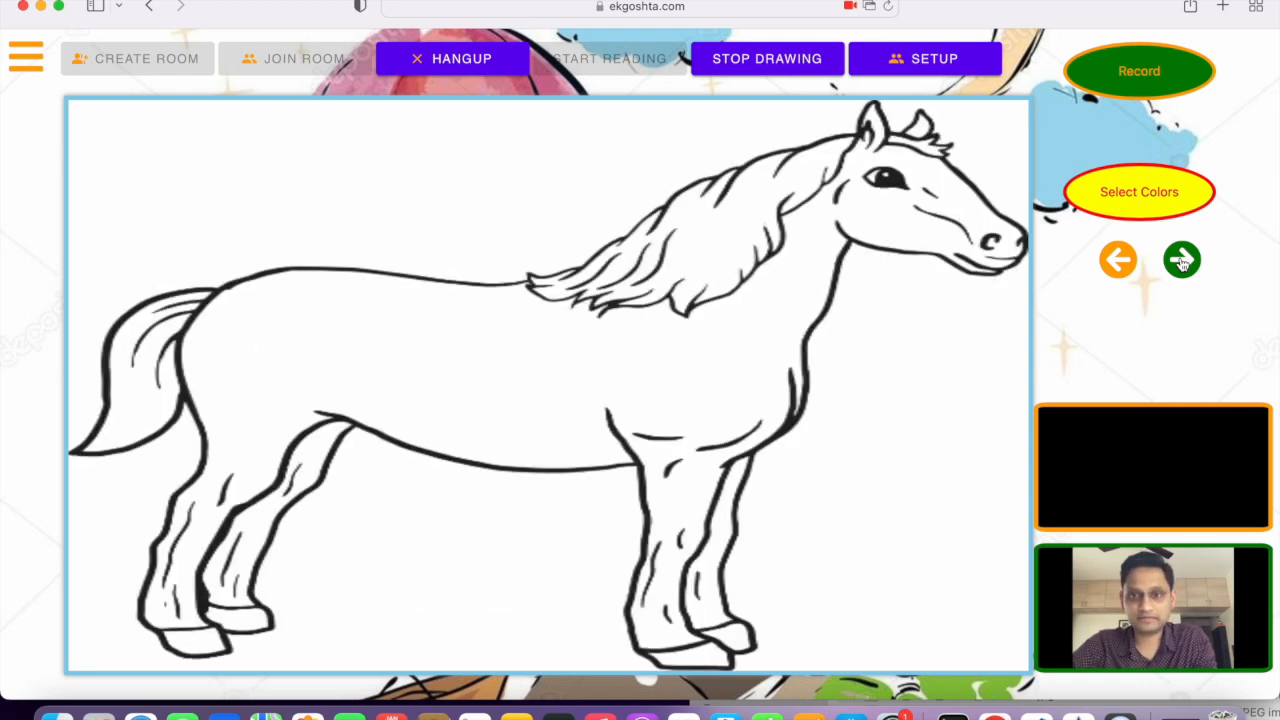
left_click(1180, 260)
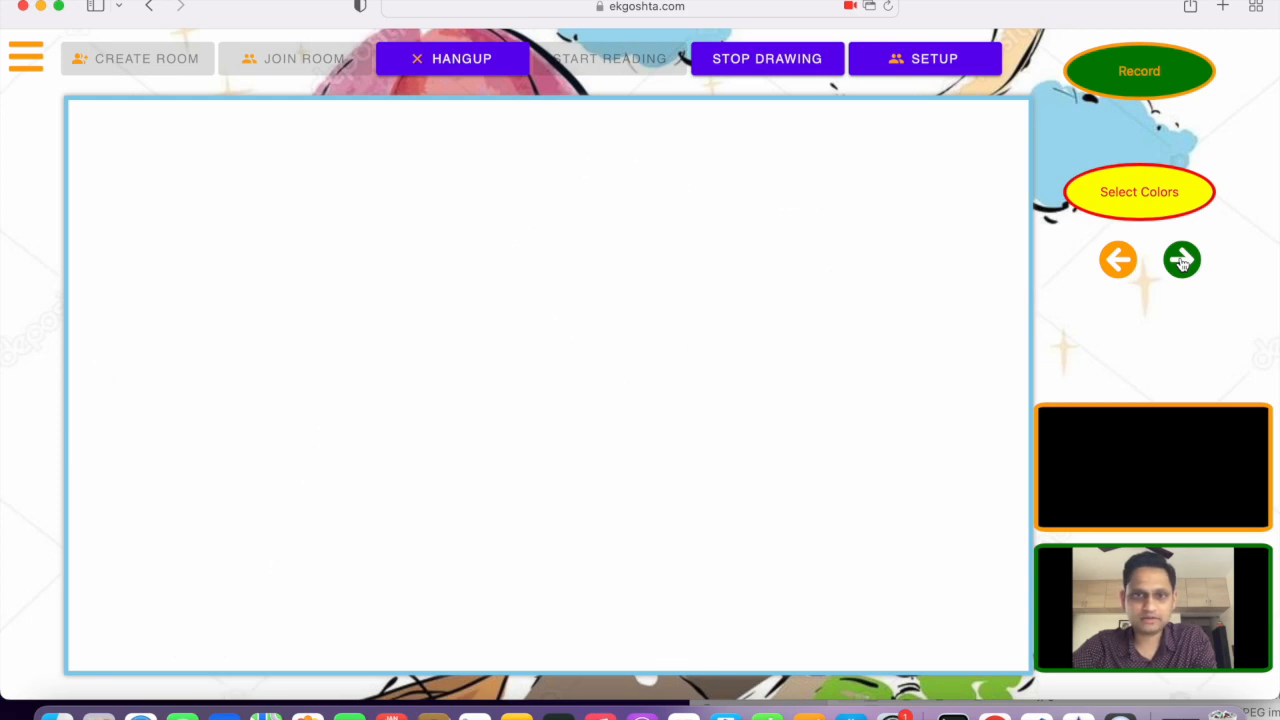
left_click(1180, 260)
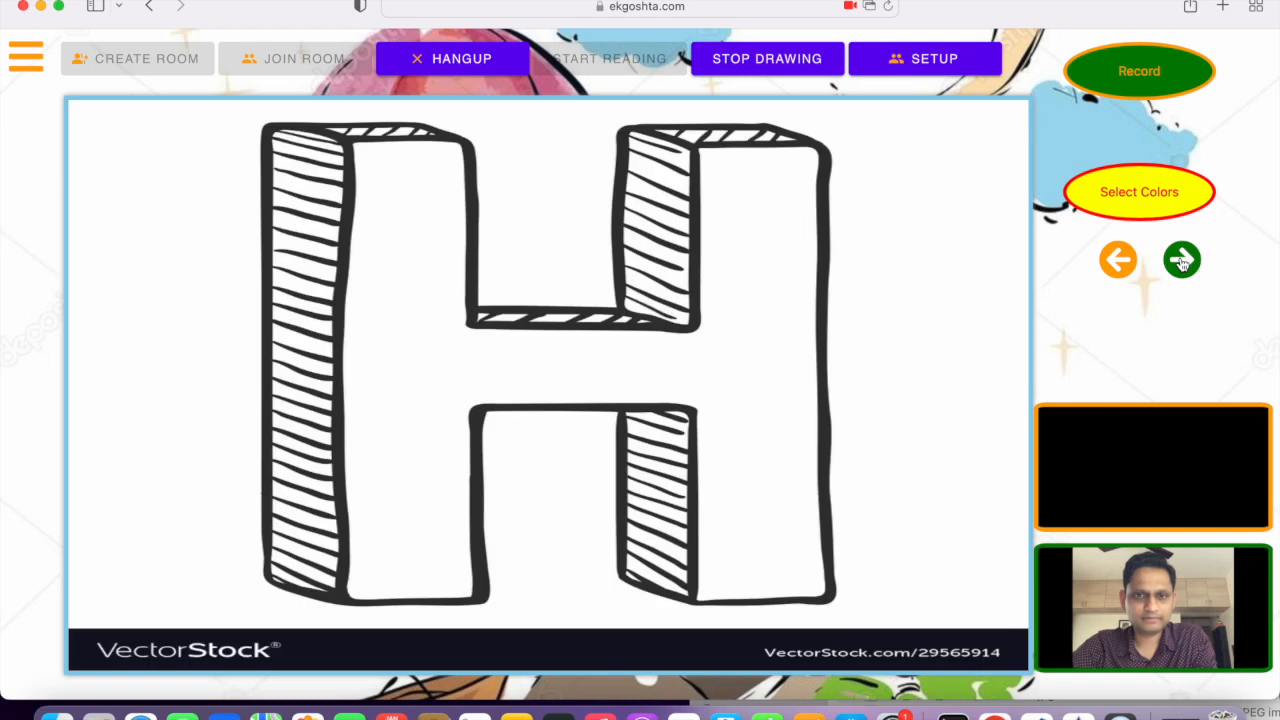
left_click(1180, 260)
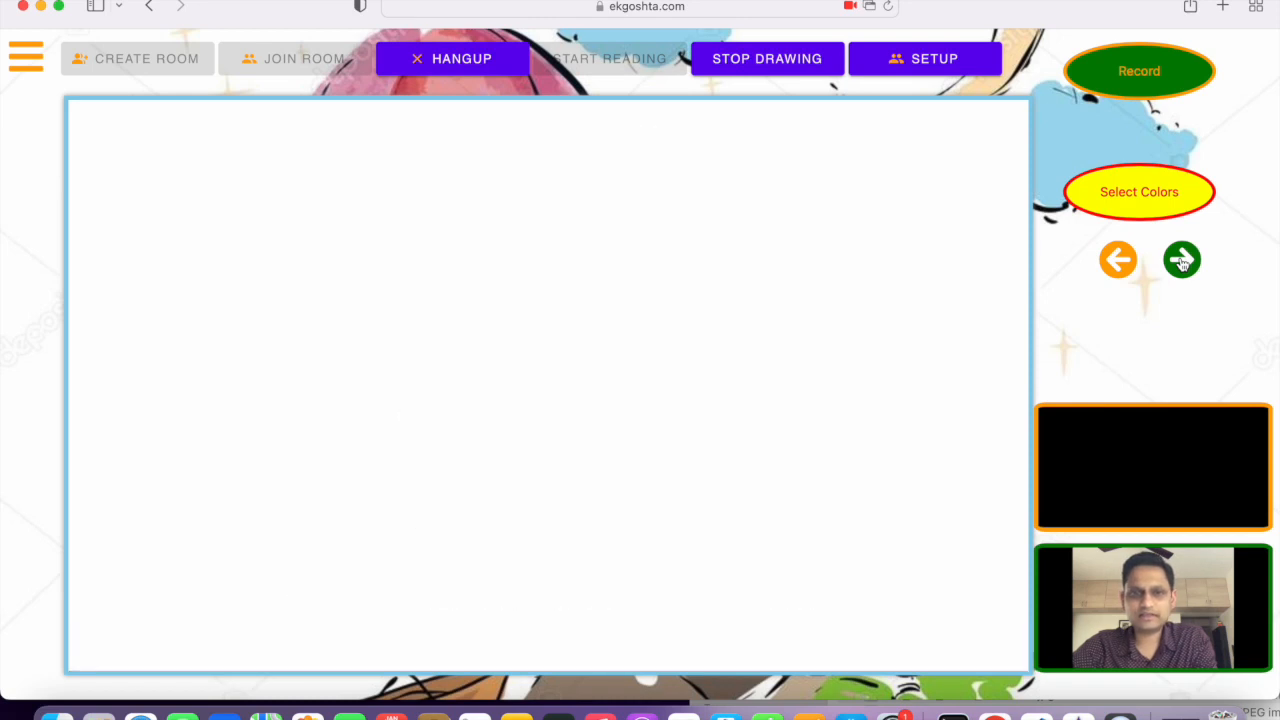
left_click(1180, 260)
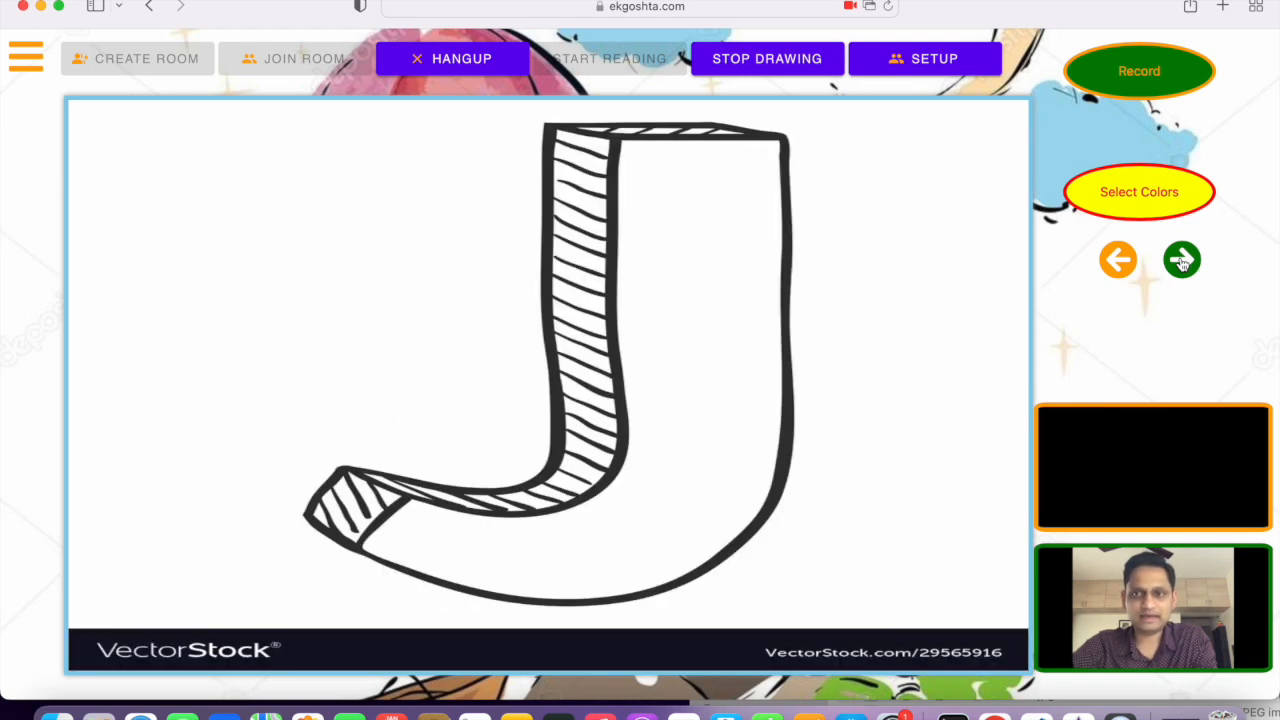
left_click(1180, 260)
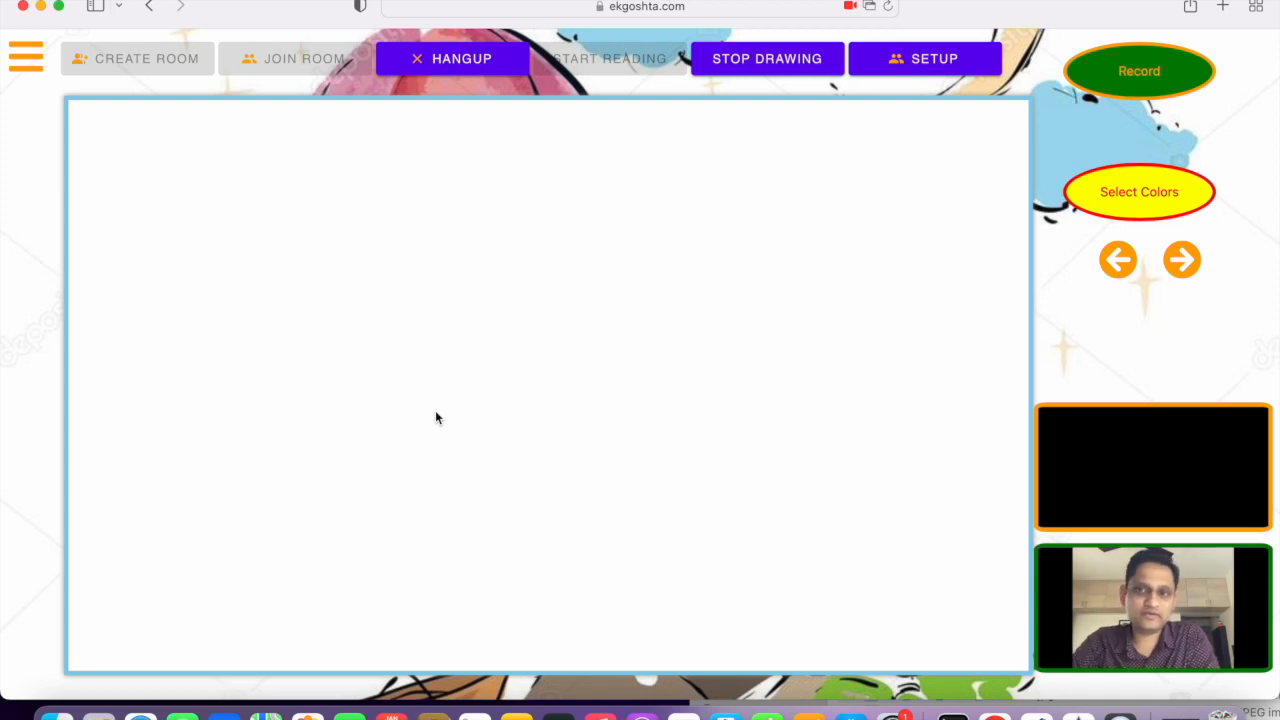
Draw an orange hash sketch, then clear it from the canvas via the Colors menu
left_click(1138, 192)
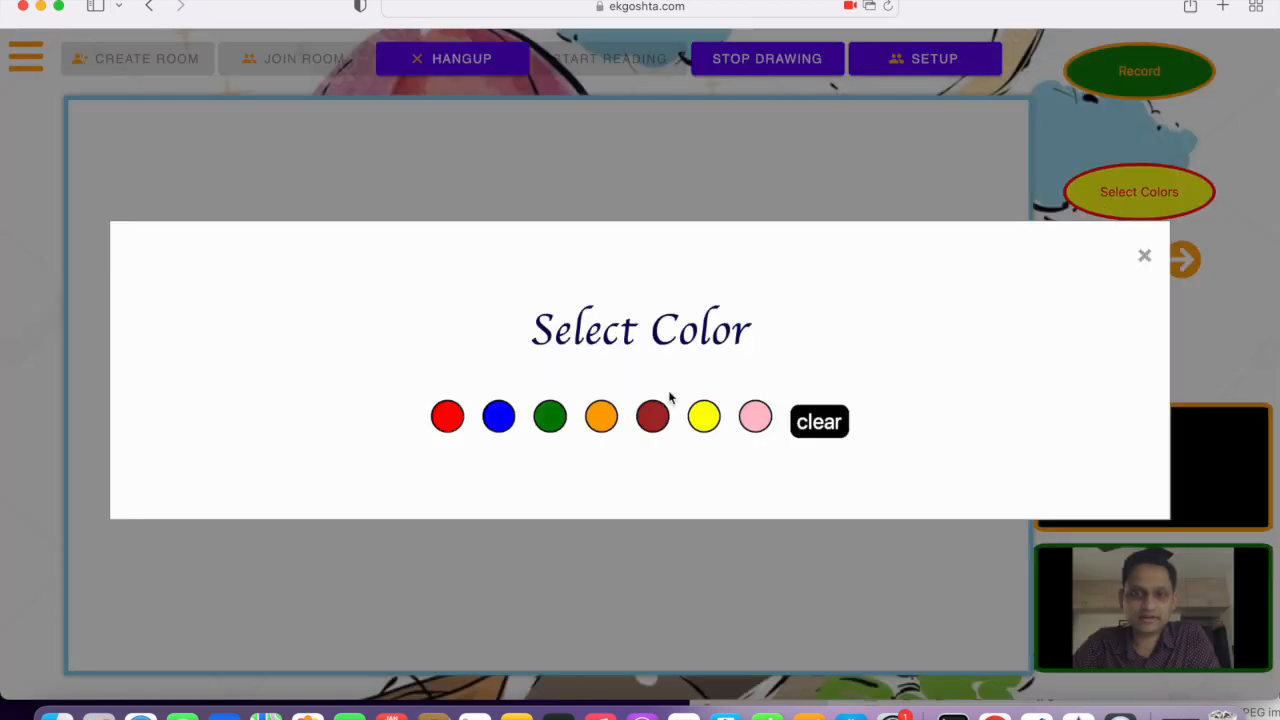
left_click(1144, 256)
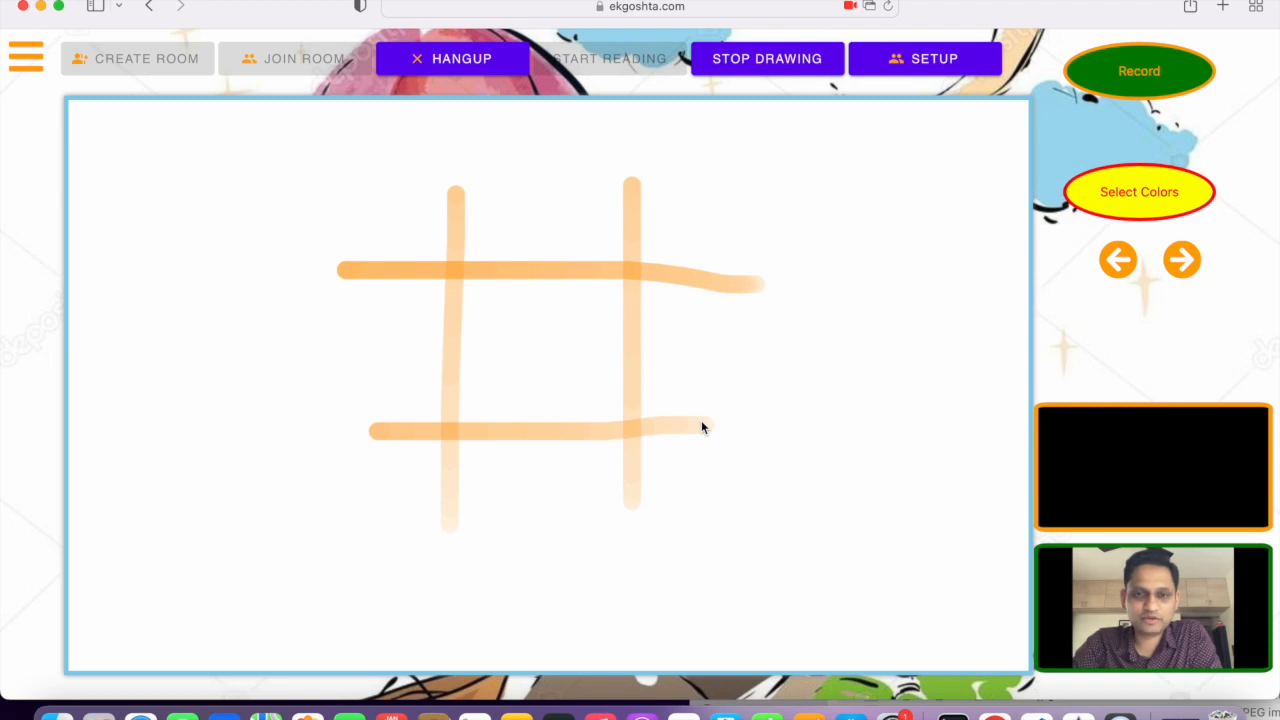
left_click(1138, 192)
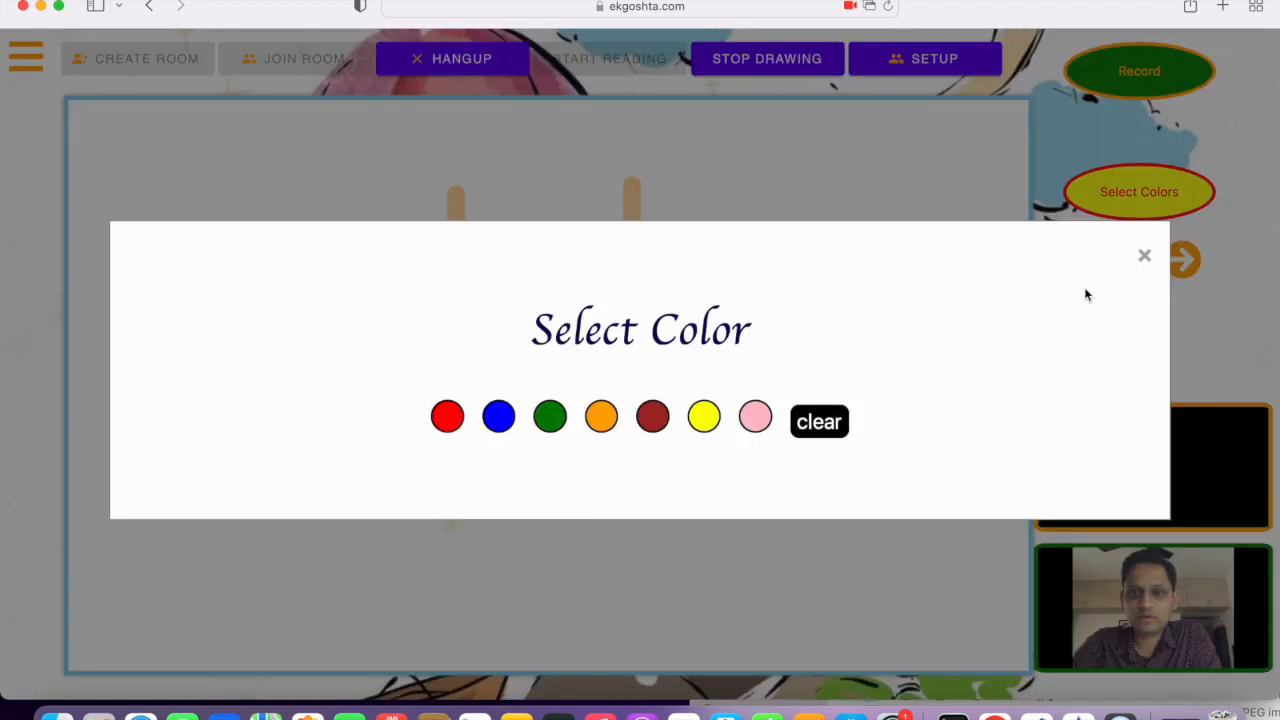
left_click(1144, 256)
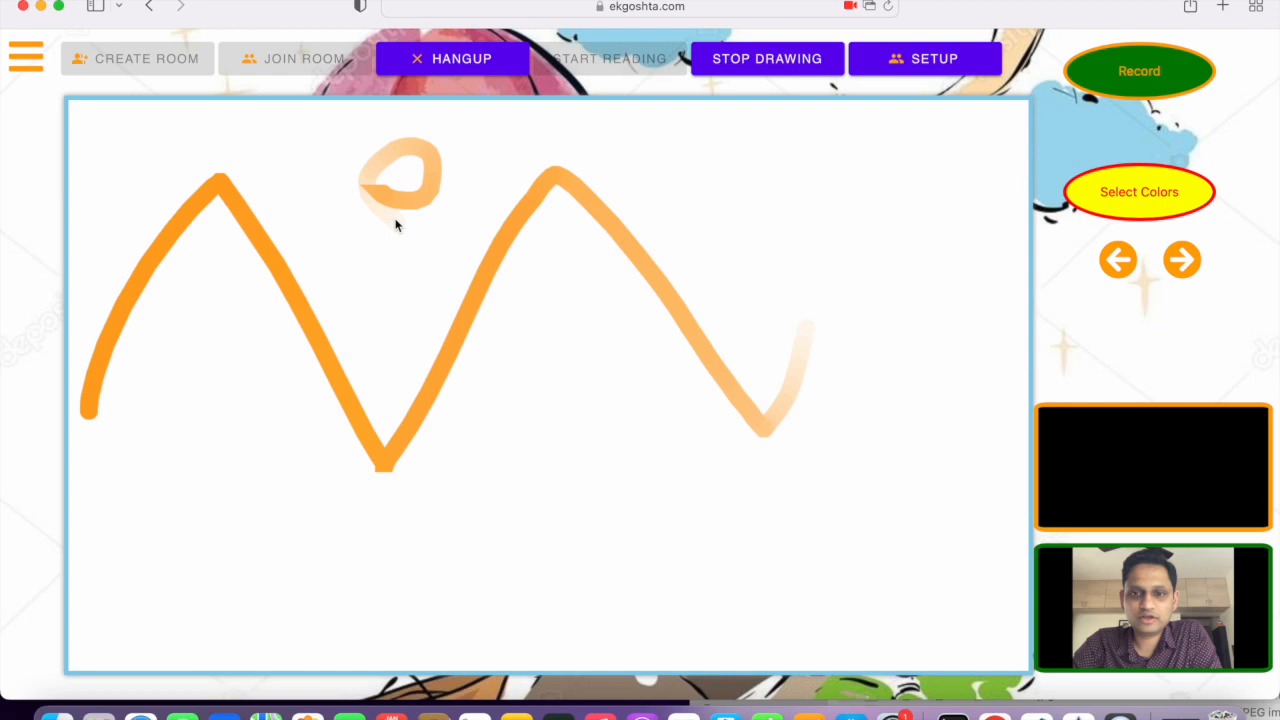
mouse_move(696, 98)
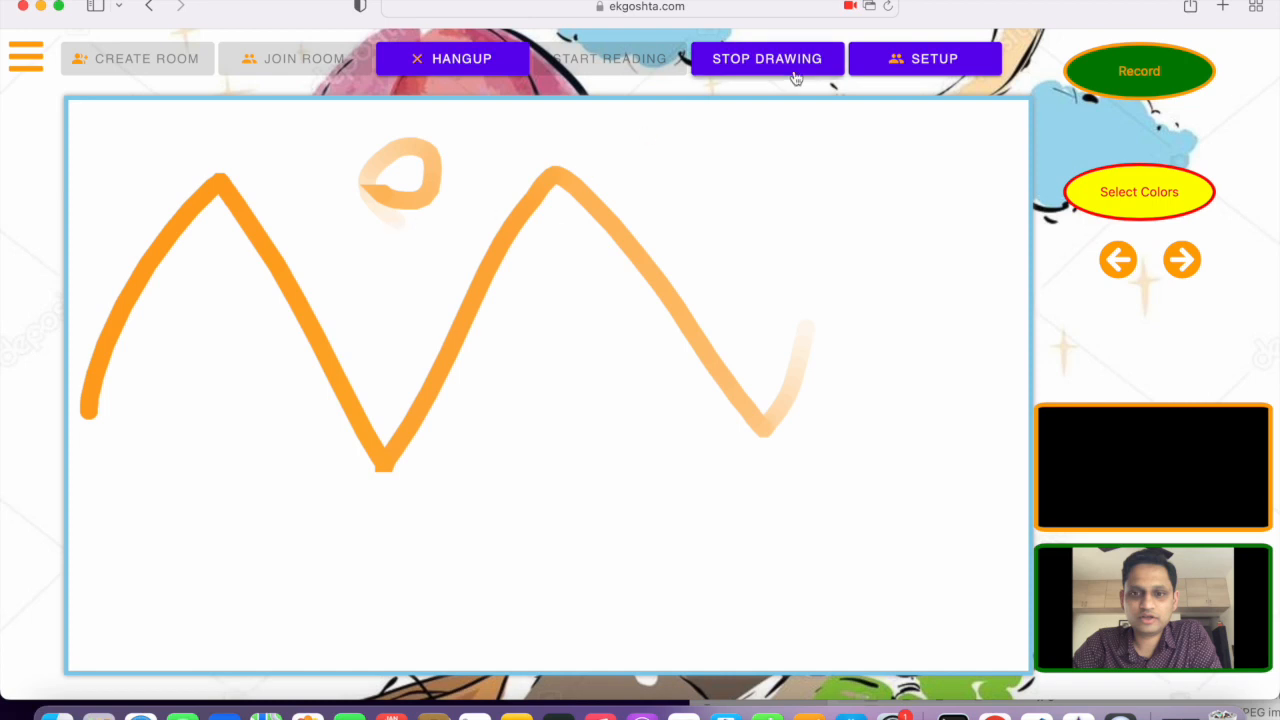
Draw an orange zigzag and end the session with Stop Drawing
left_click(768, 58)
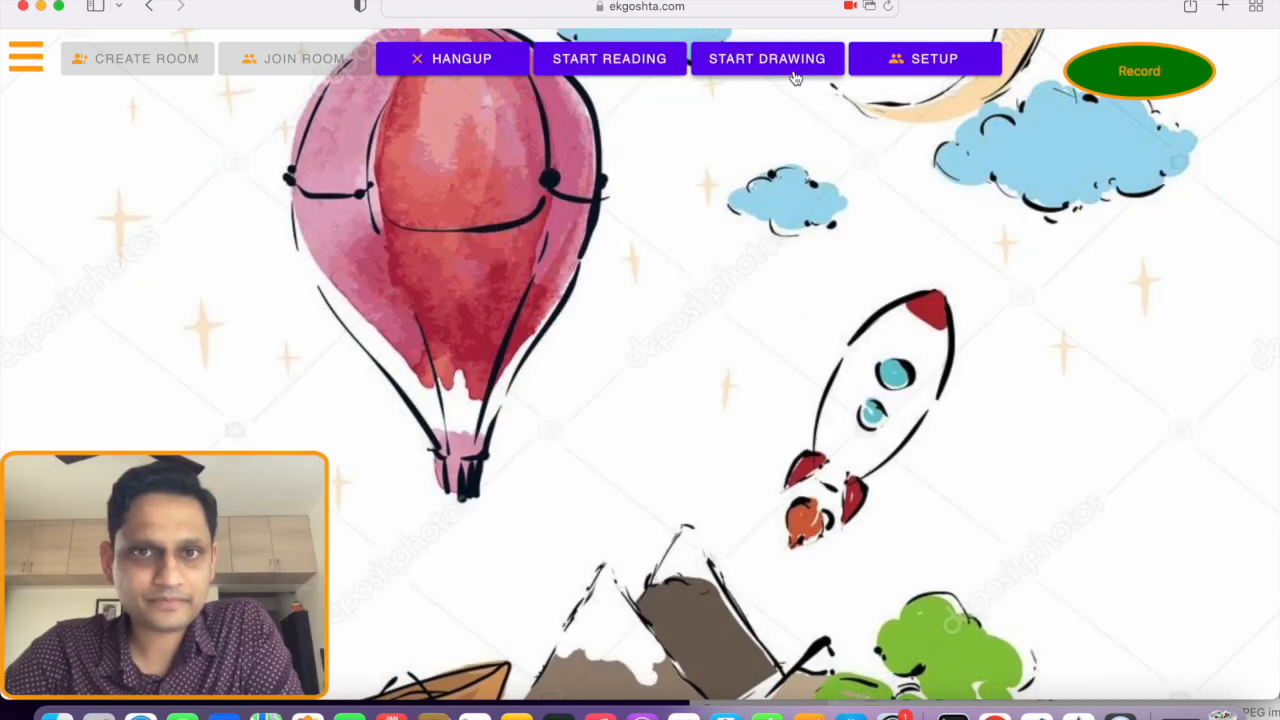